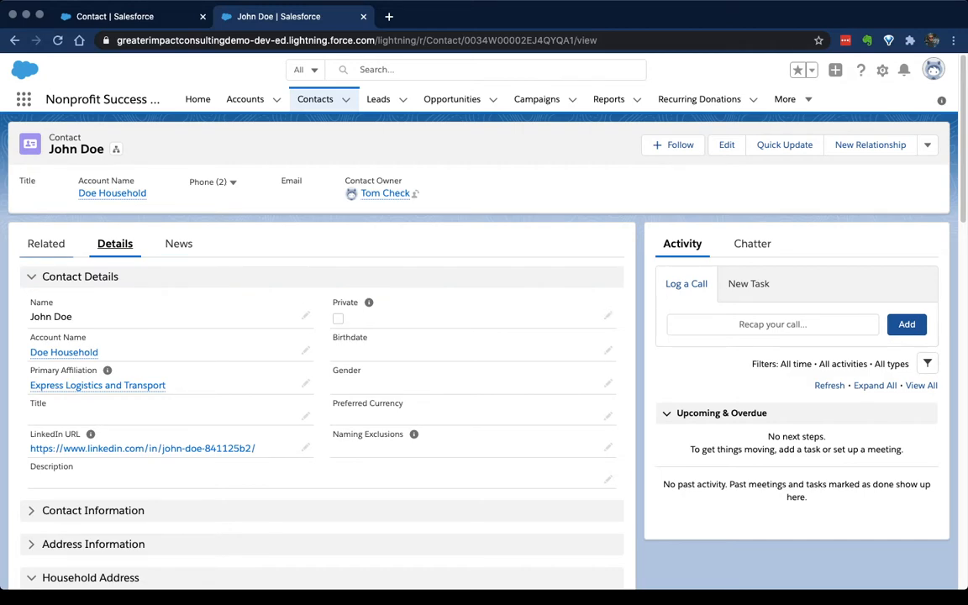
- From a contact record, reach the Contact object's Page Layouts list in Setup's Object Manager
scroll("down", 3)
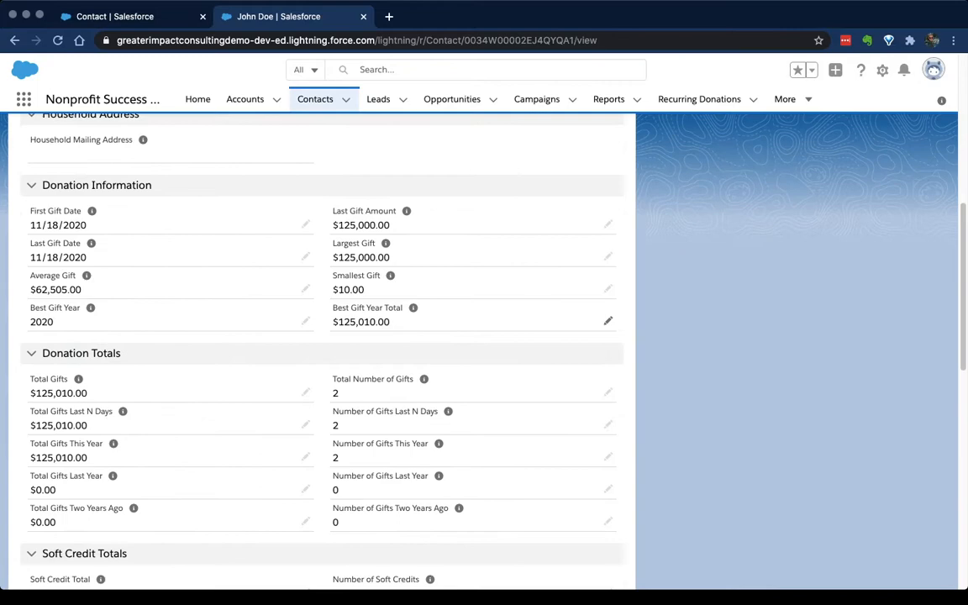
scroll("up", 3)
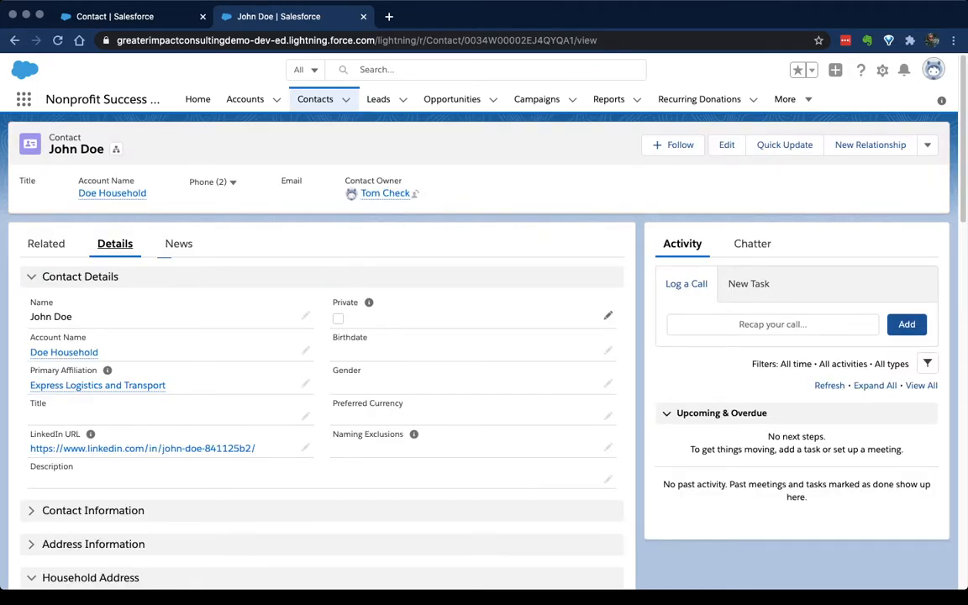
scroll("down", 3)
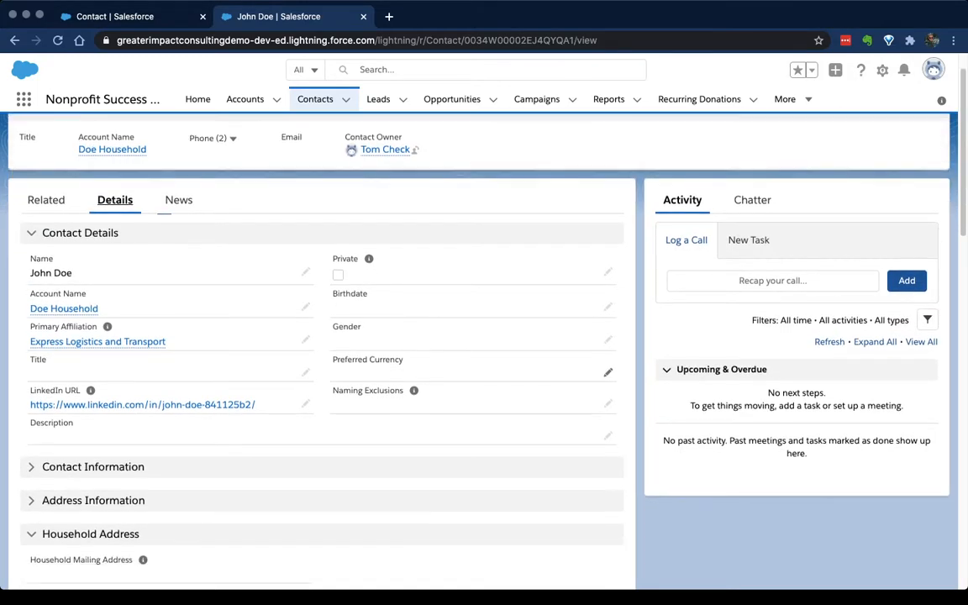
scroll("down", 3)
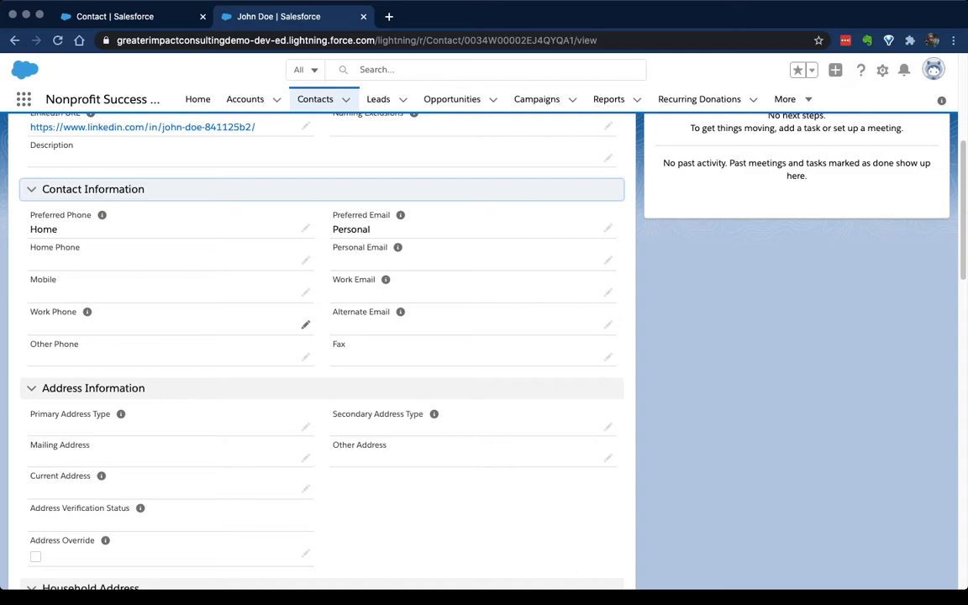
scroll("down", 3)
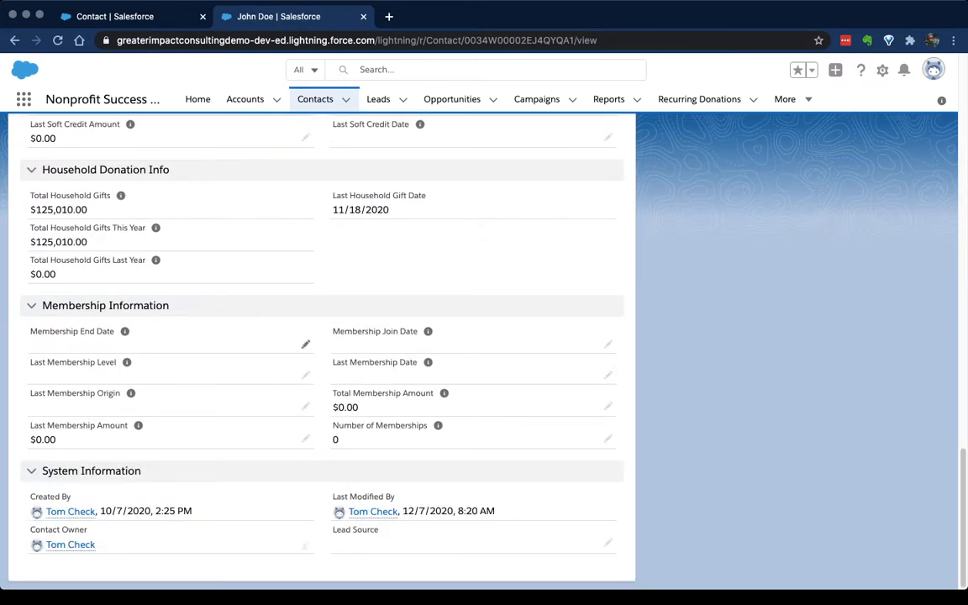
scroll("up", 3)
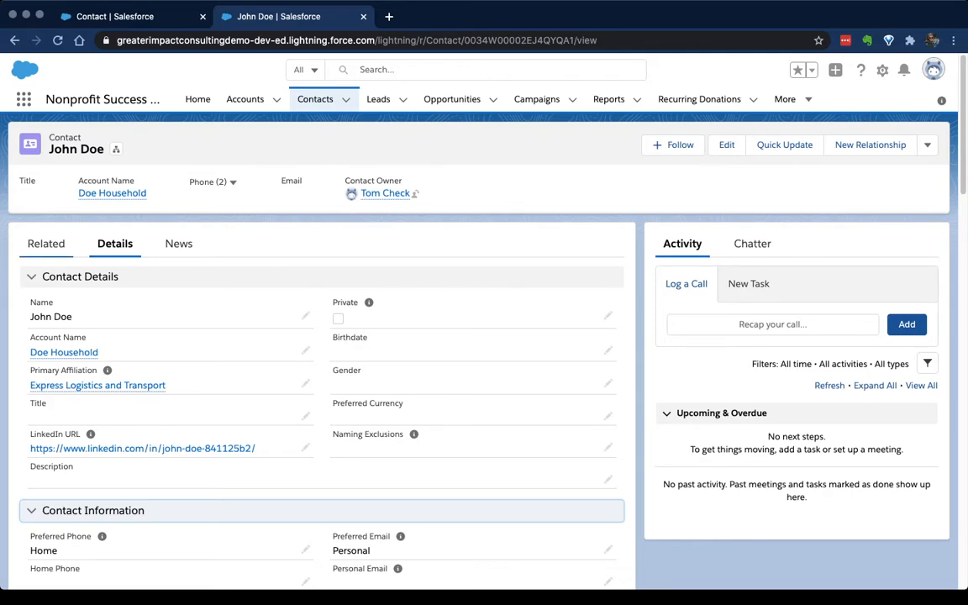
left_click(47, 244)
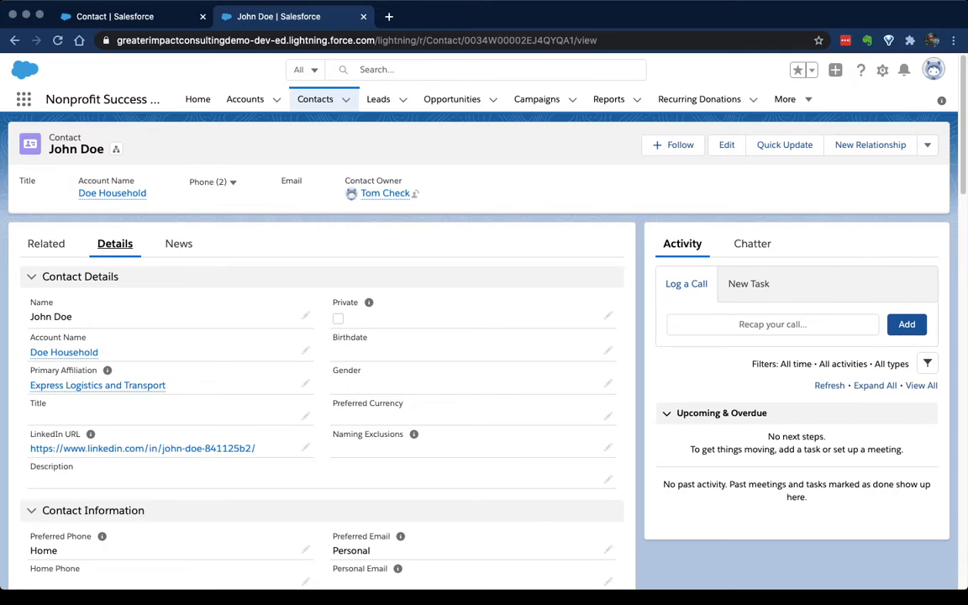
mouse_move(883, 71)
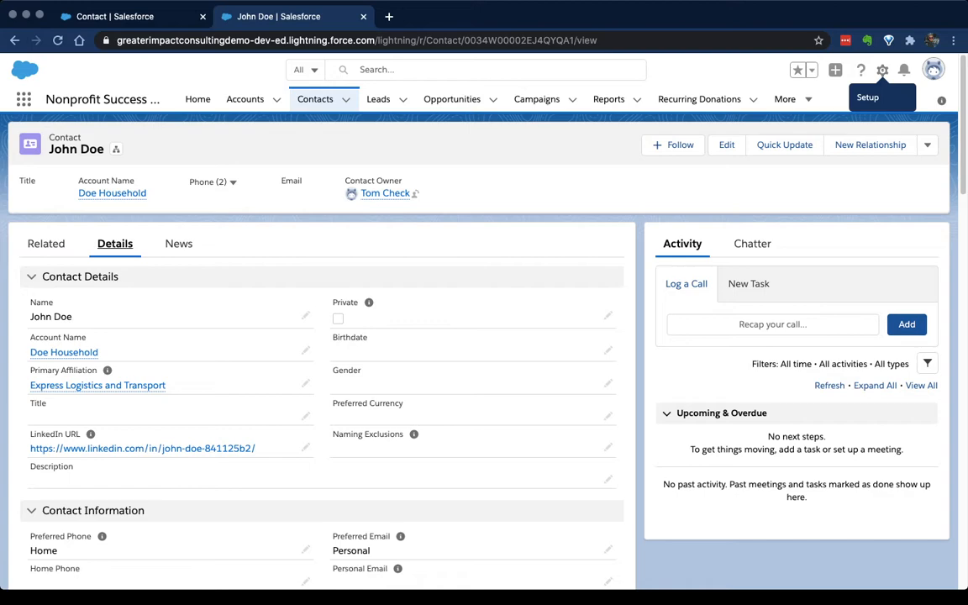
left_click(883, 70)
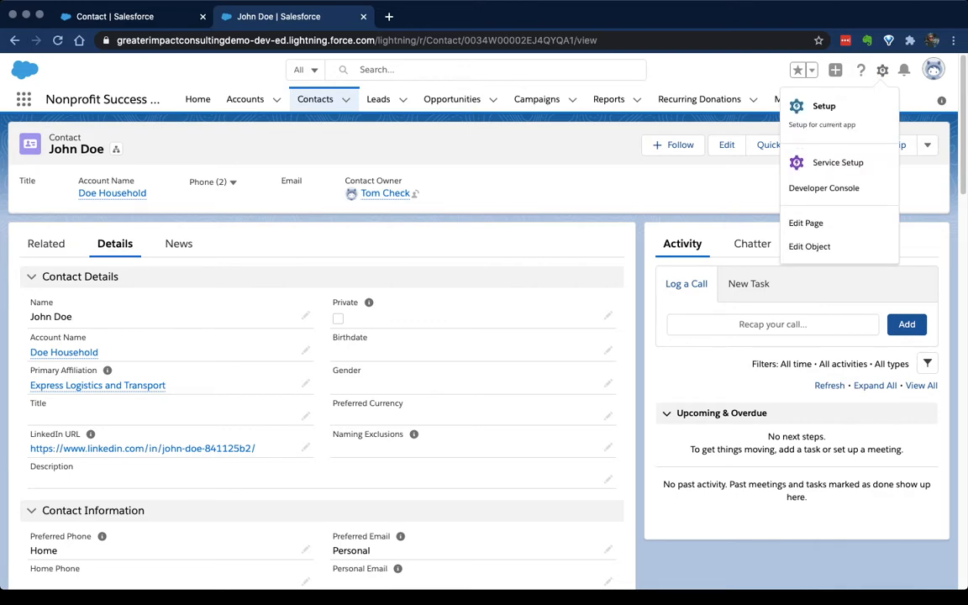
mouse_move(824, 104)
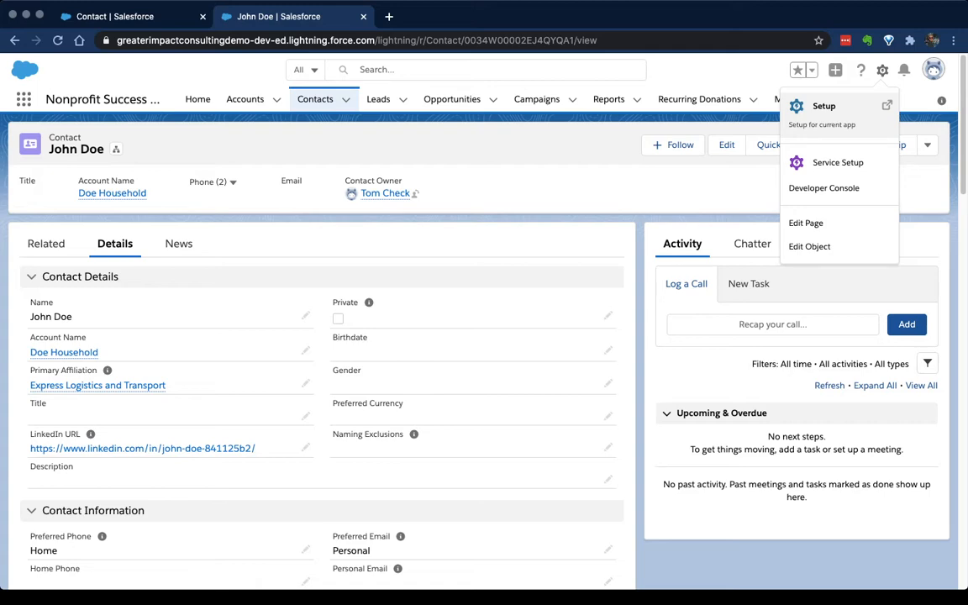
left_click(811, 246)
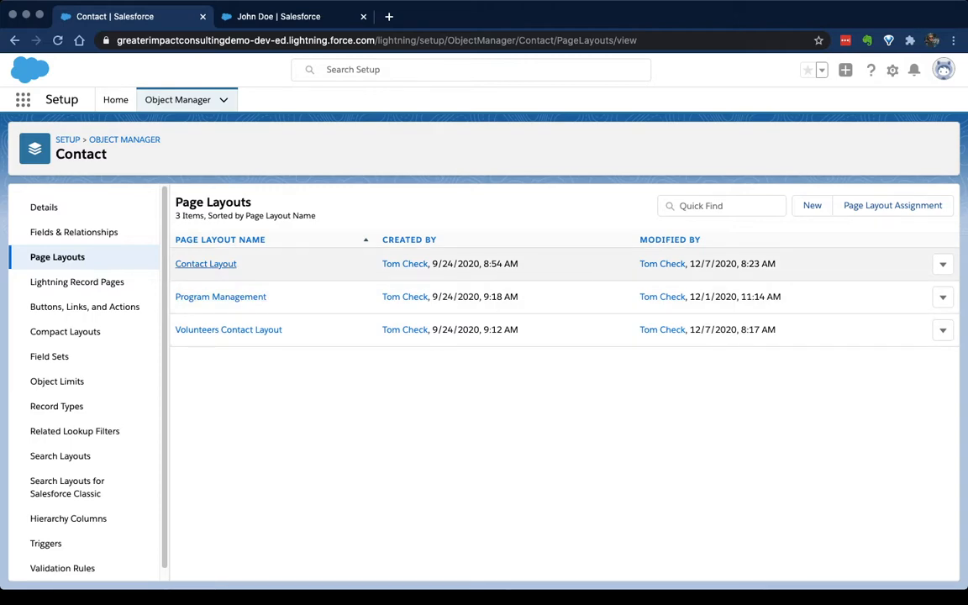
- Bring the Contact Layout into the layout editor and browse its available buttons
left_click(205, 262)
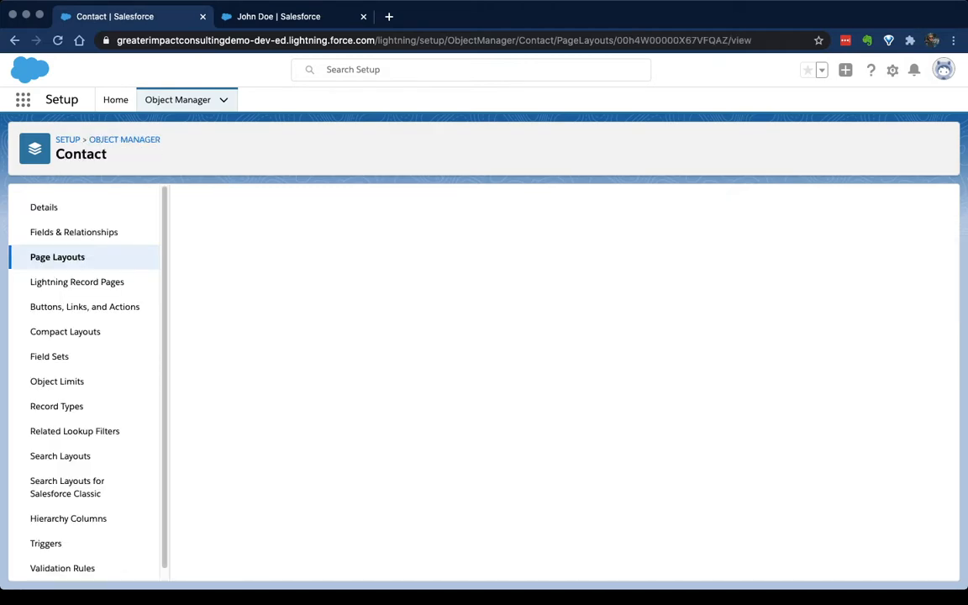
left_click(57, 256)
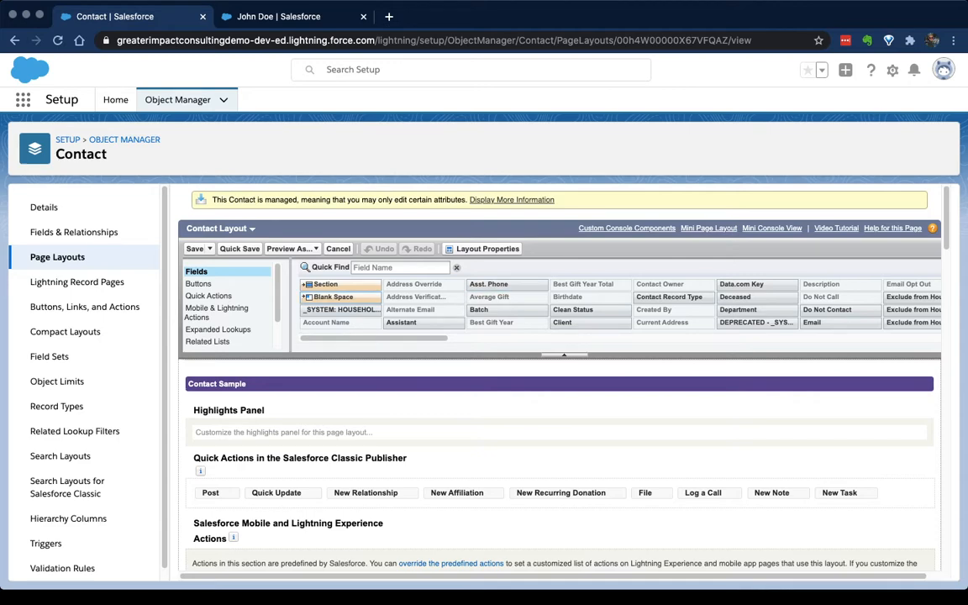
left_click(199, 283)
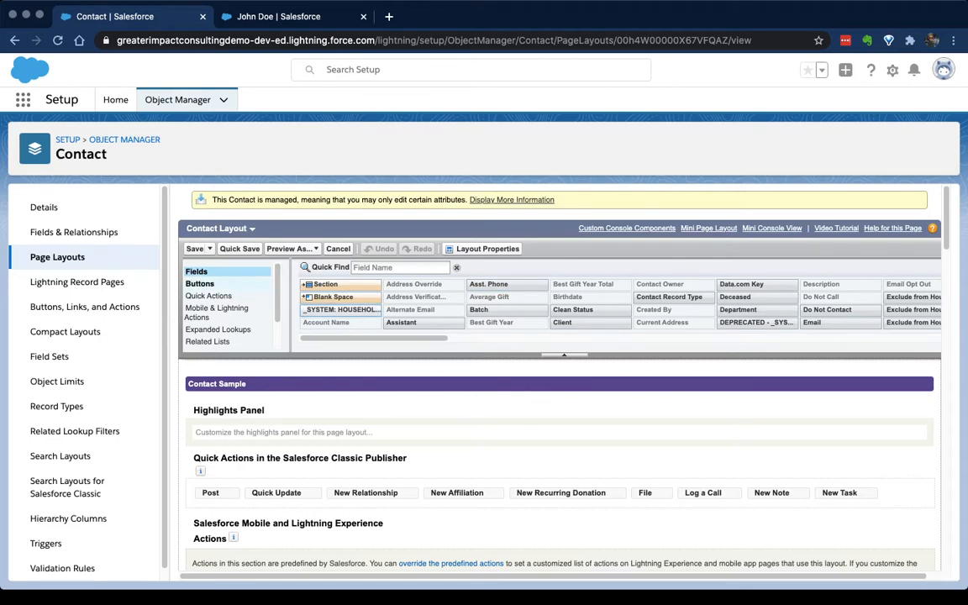
left_click(200, 283)
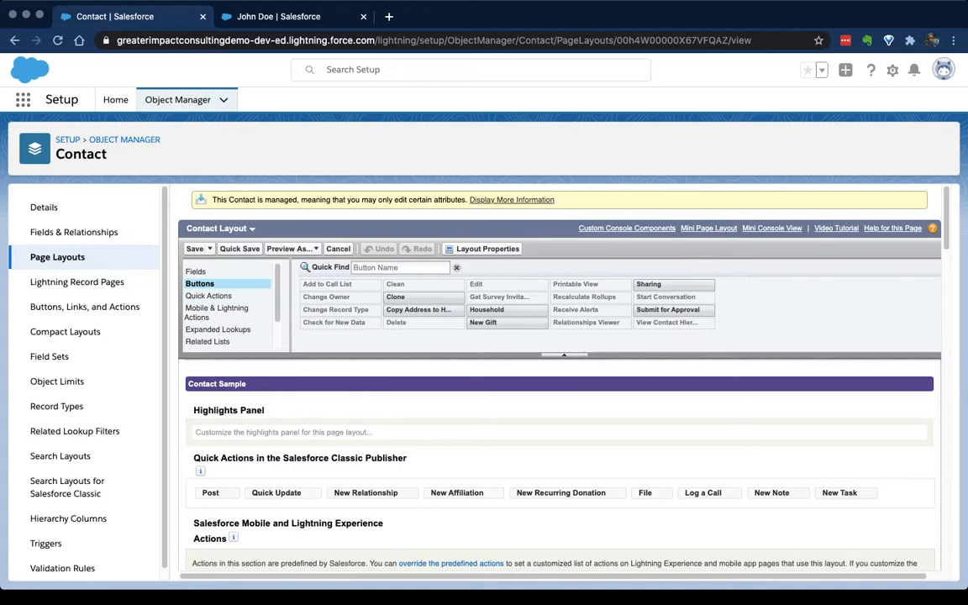
scroll("down", 3)
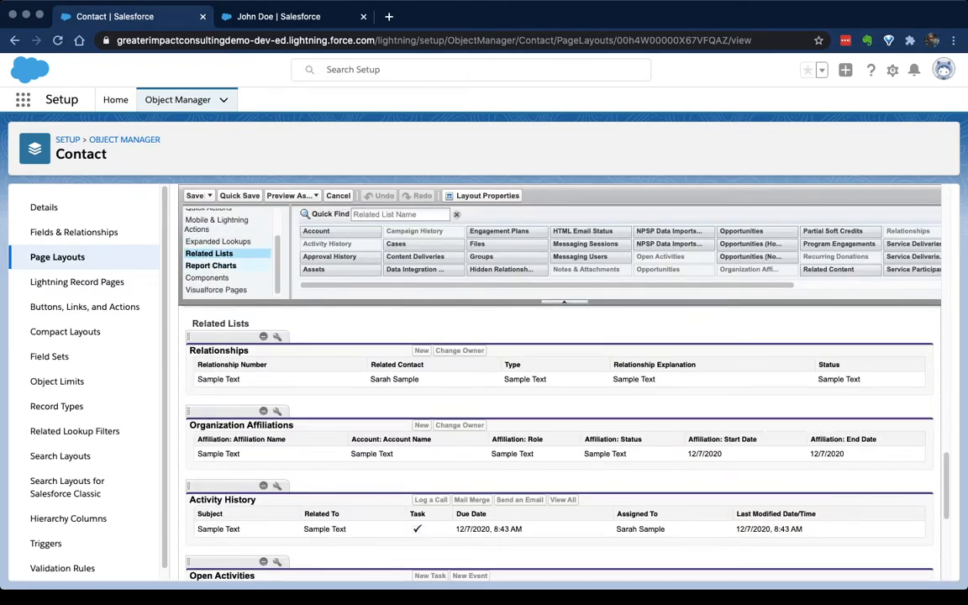
- Browse the available related lists and scroll through the layout preview sections
left_click(208, 252)
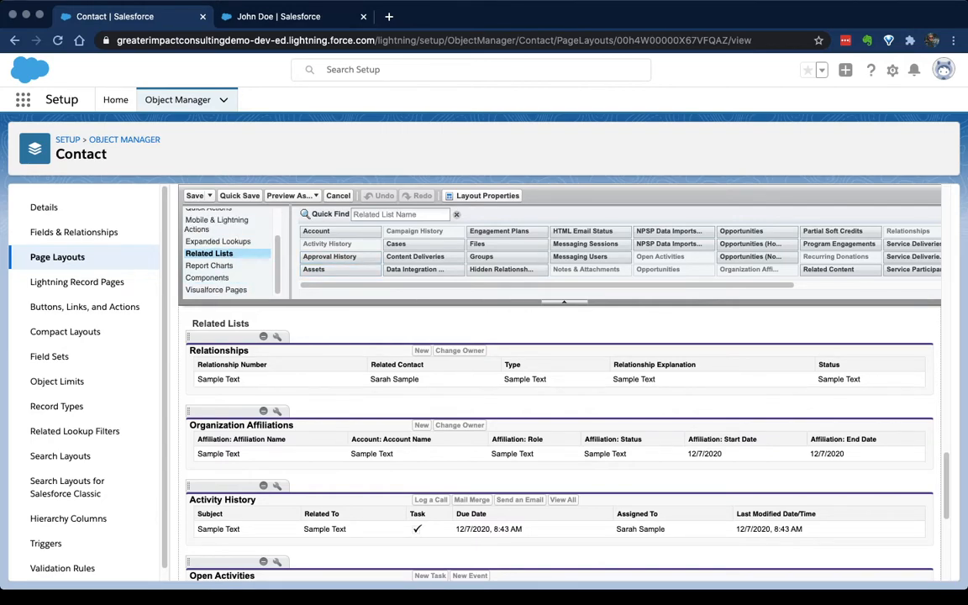
scroll("up", 3)
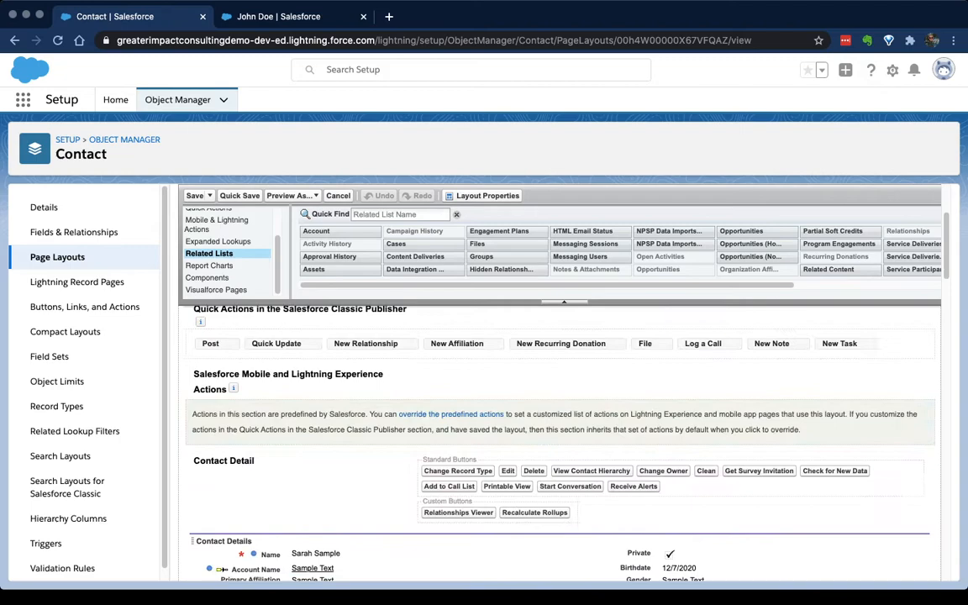
scroll("down", 3)
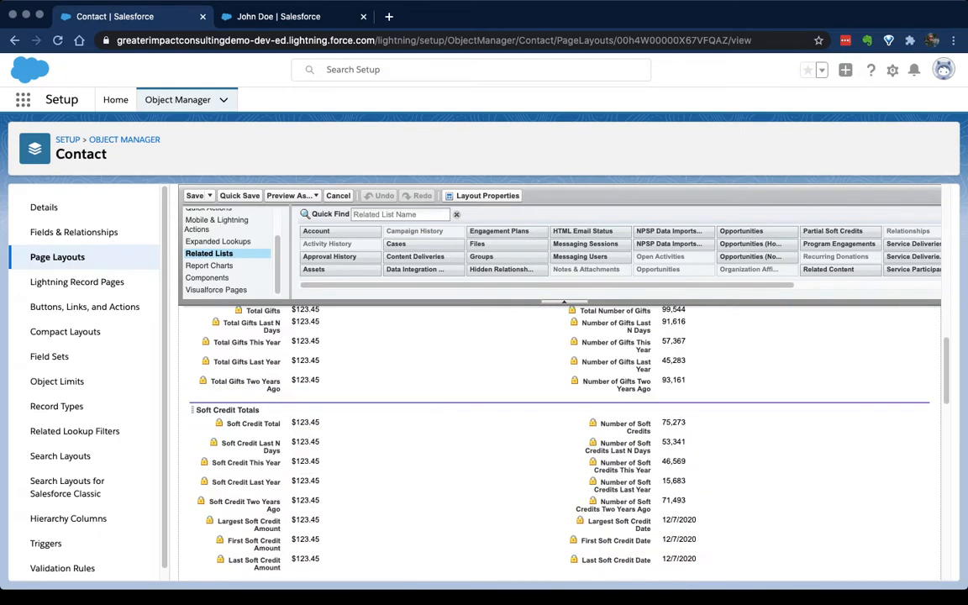
scroll("up", 3)
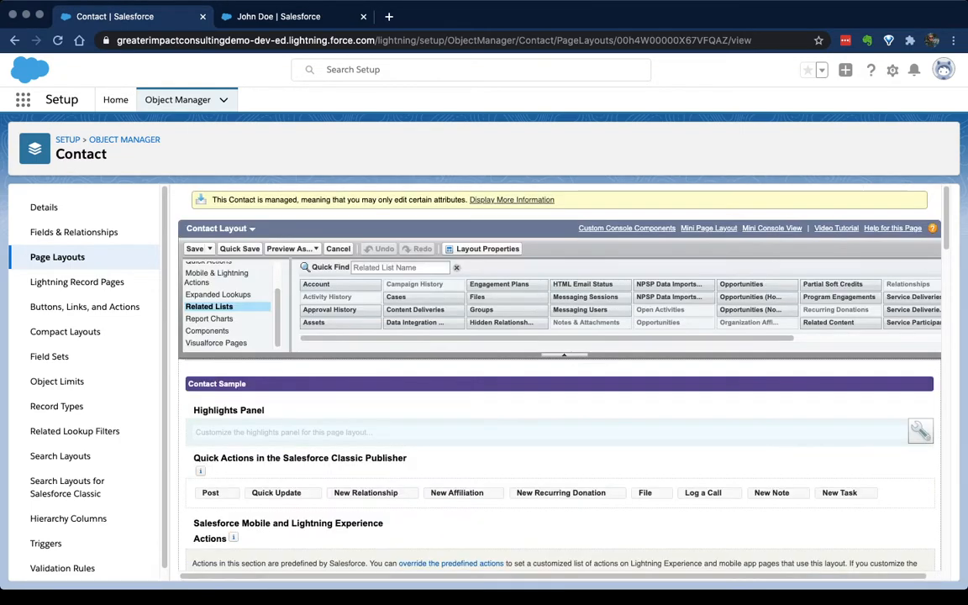
scroll("down", 3)
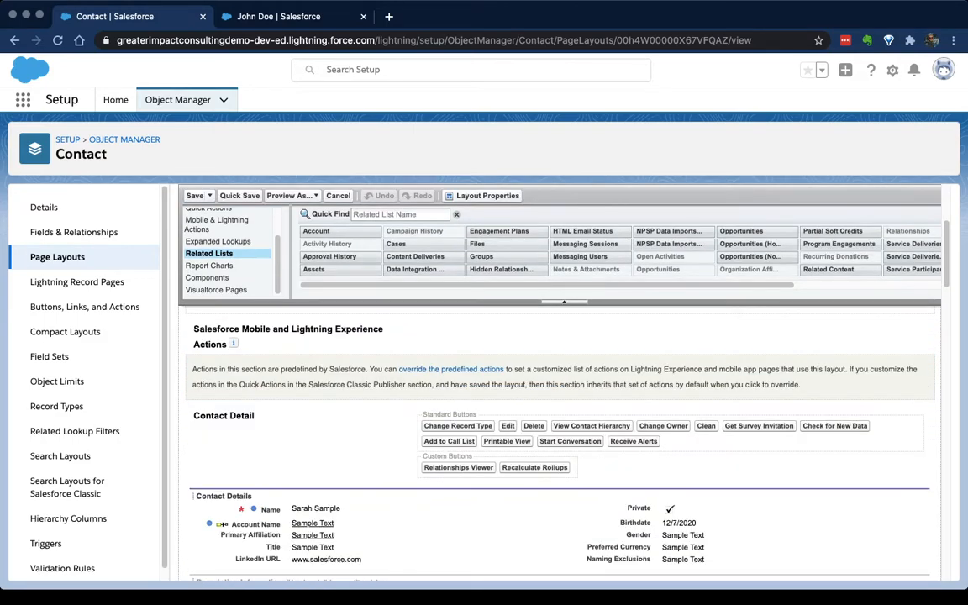
scroll("down", 3)
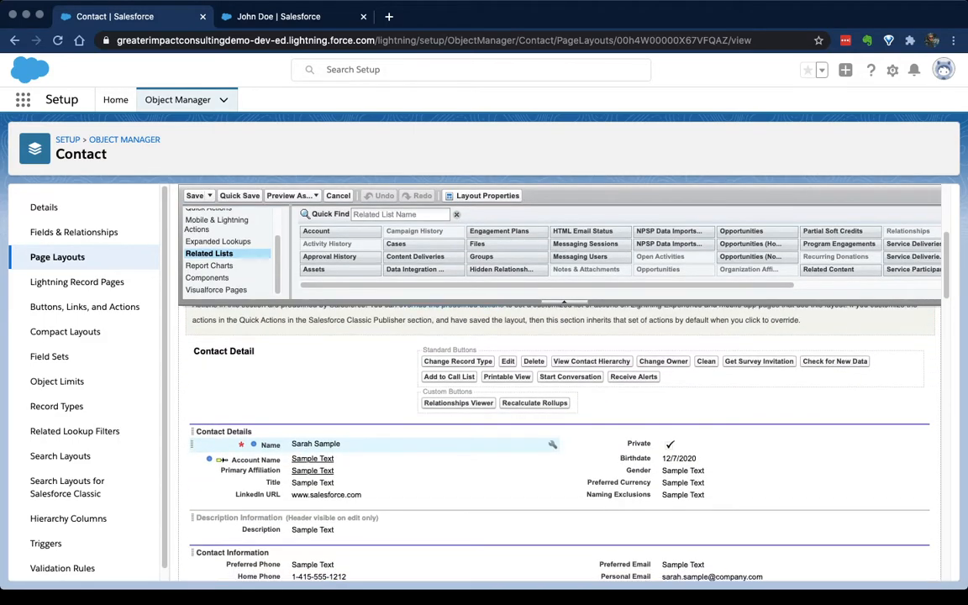
scroll("down", 3)
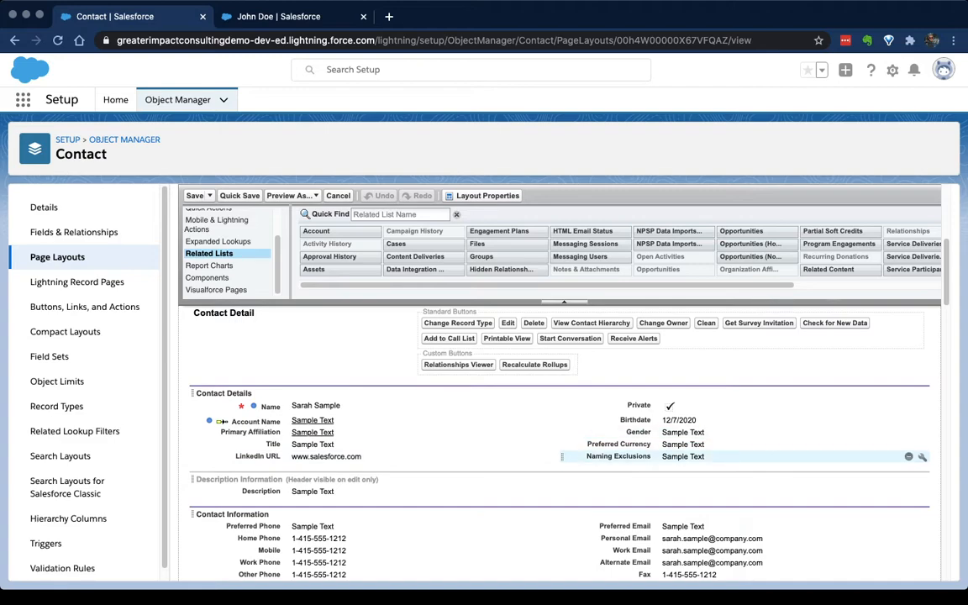
left_click(278, 17)
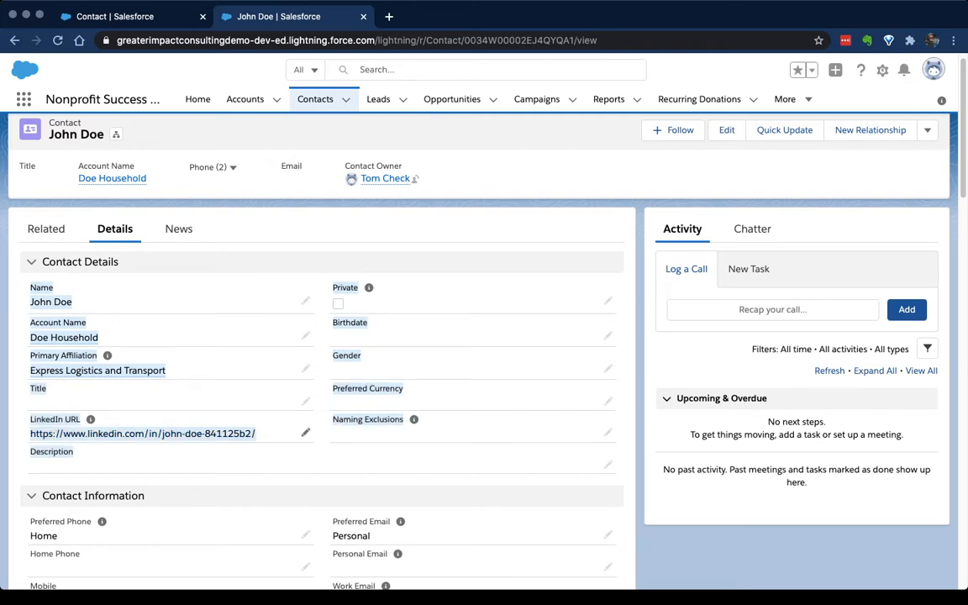
scroll("down", 3)
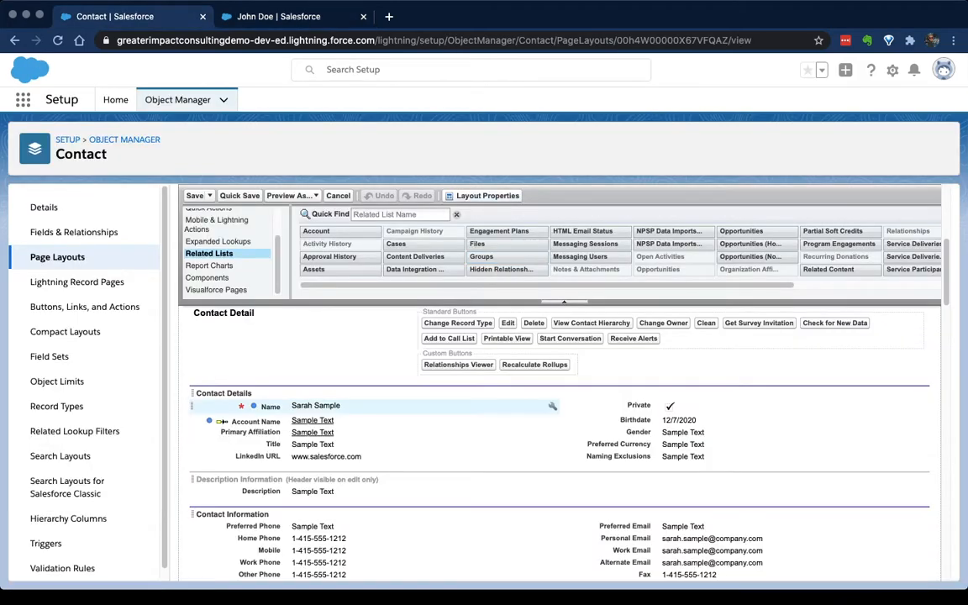
scroll("down", 3)
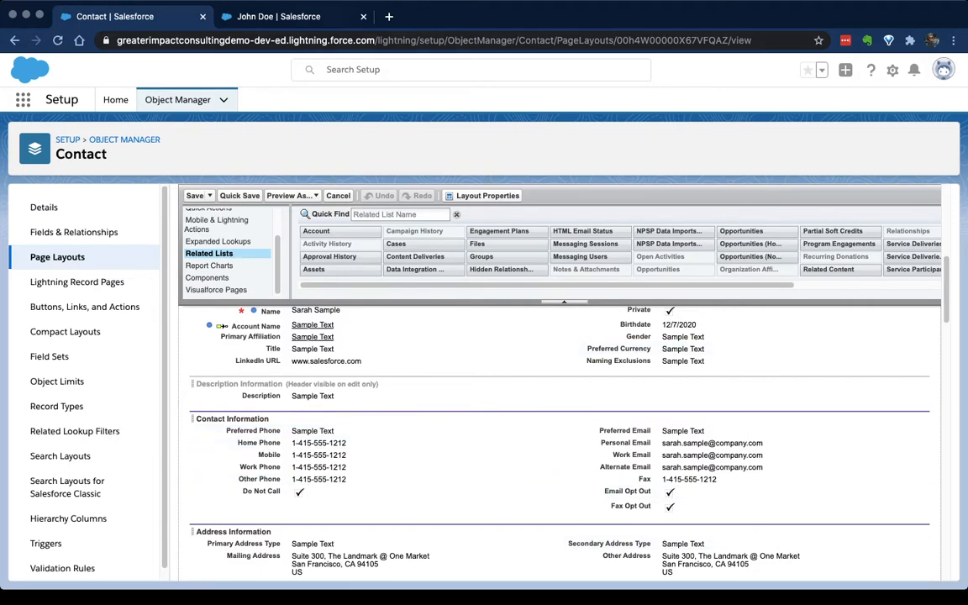
- Move Naming Exclusions to the left column of Contact Details, directly beneath Account Name
left_click(293, 17)
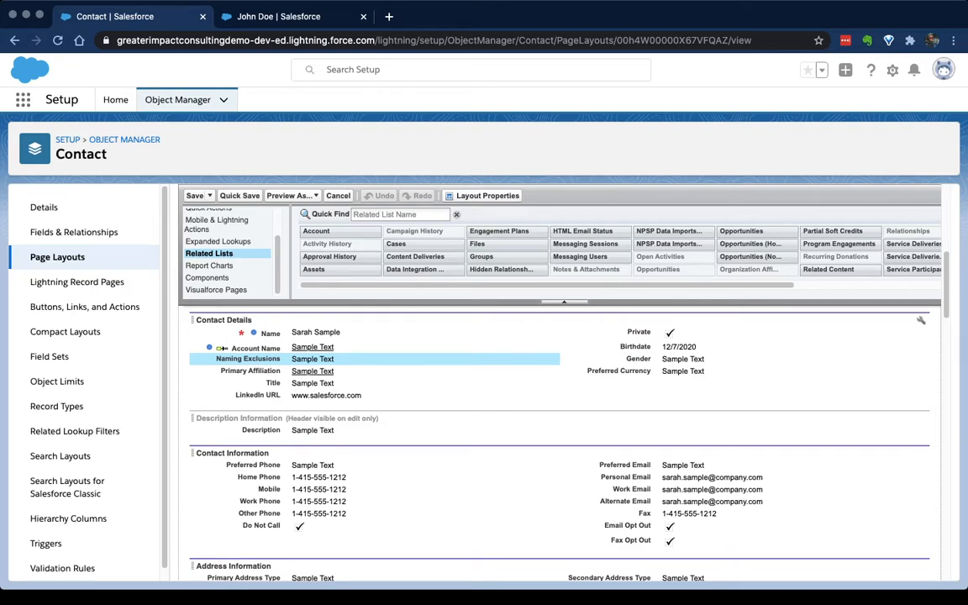
left_click(279, 17)
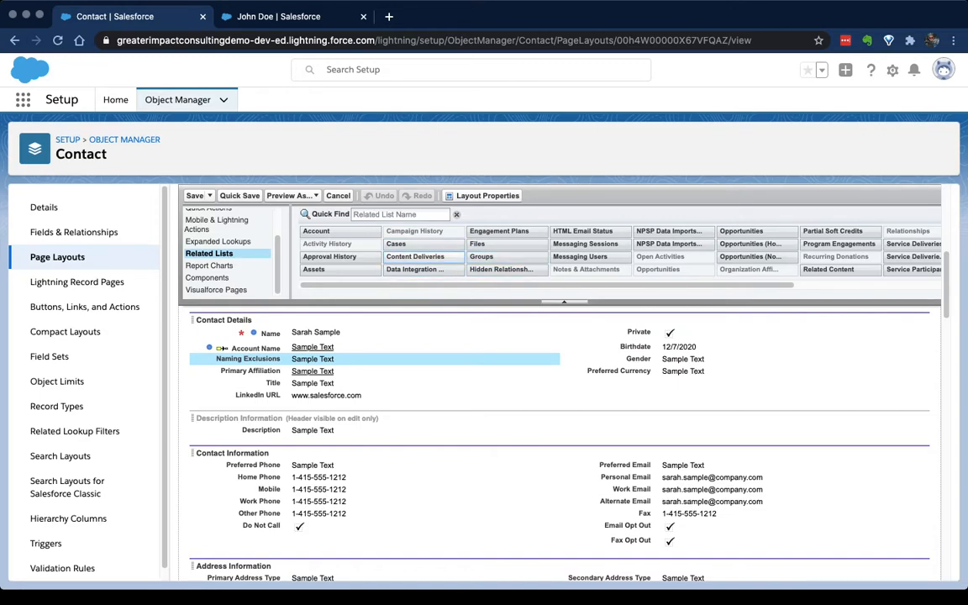
scroll("up", 3)
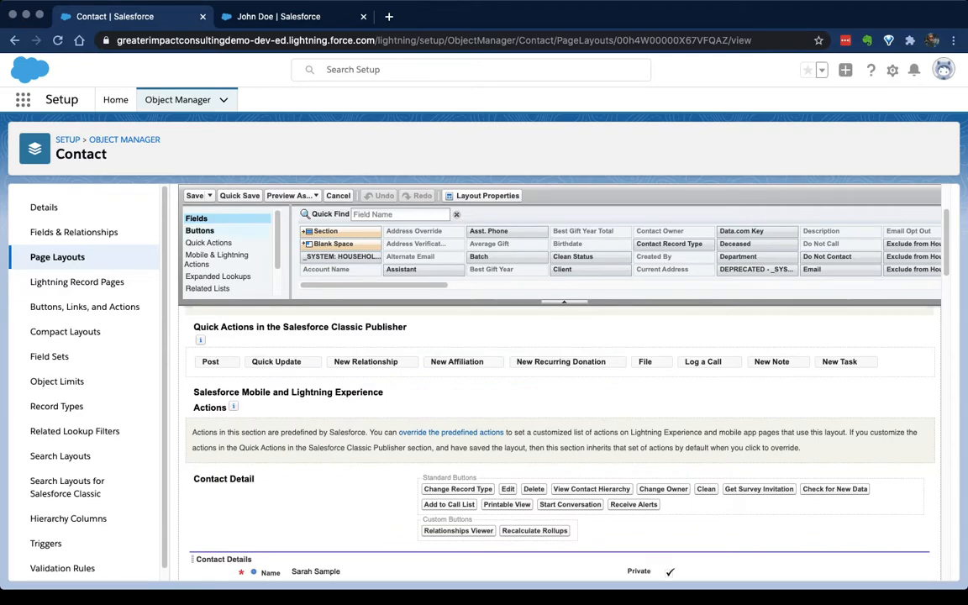
scroll("down", 3)
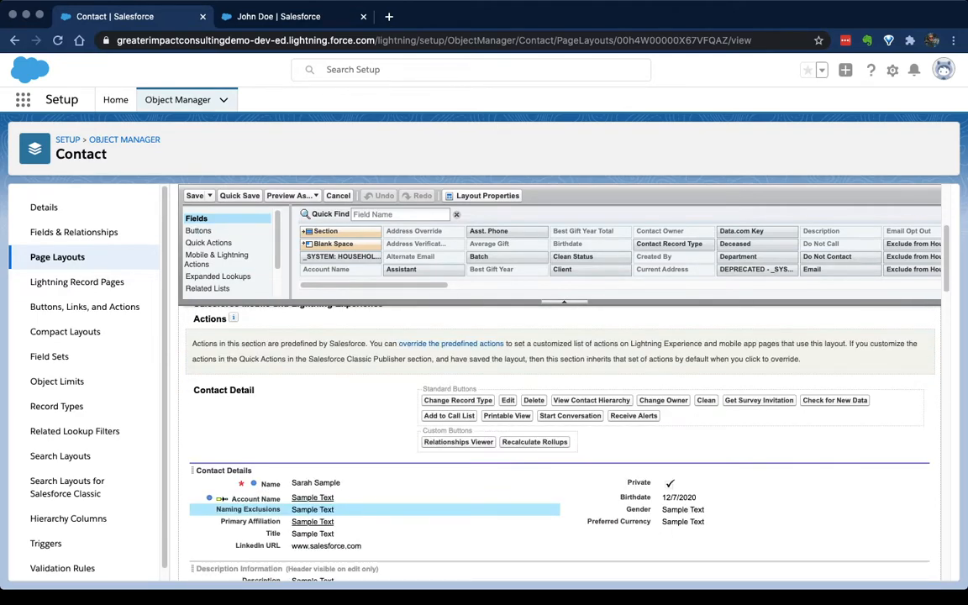
scroll("right", 3)
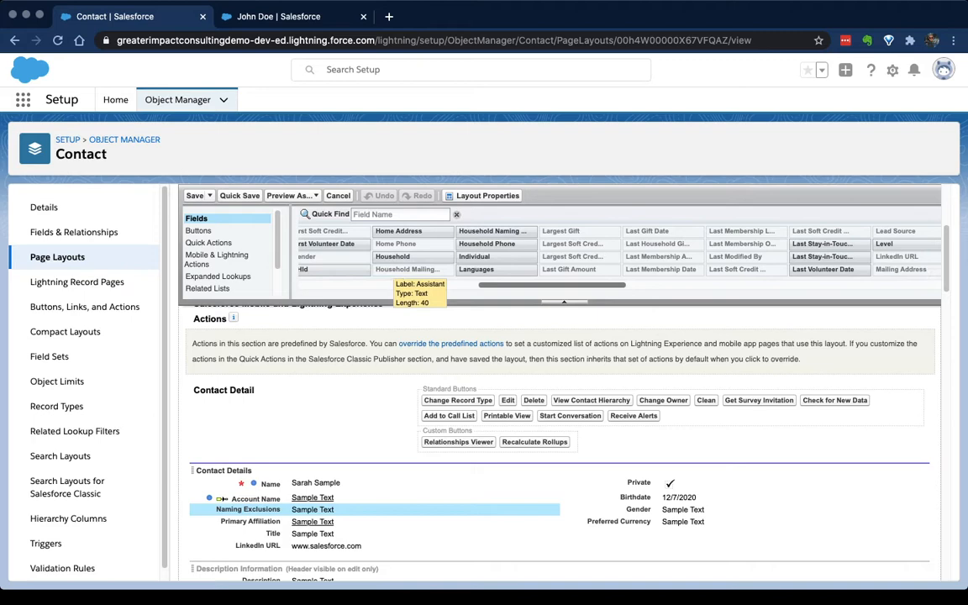
scroll("right", 3)
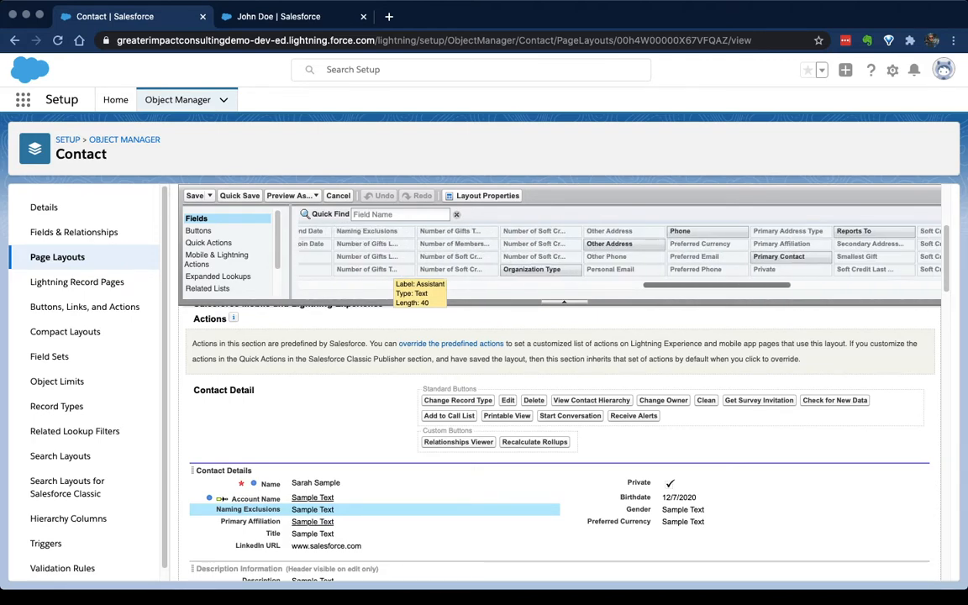
scroll("right", 3)
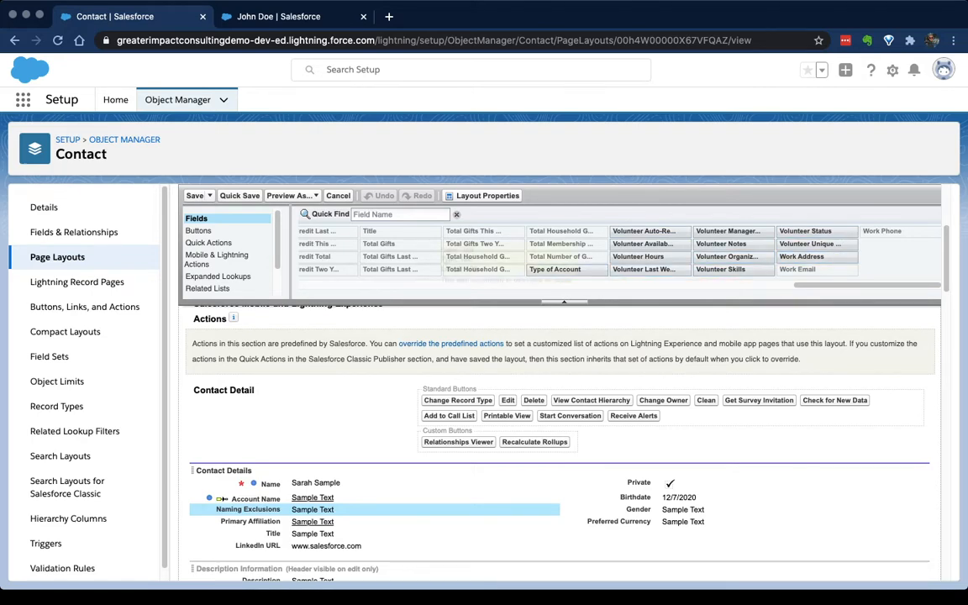
scroll("down", 3)
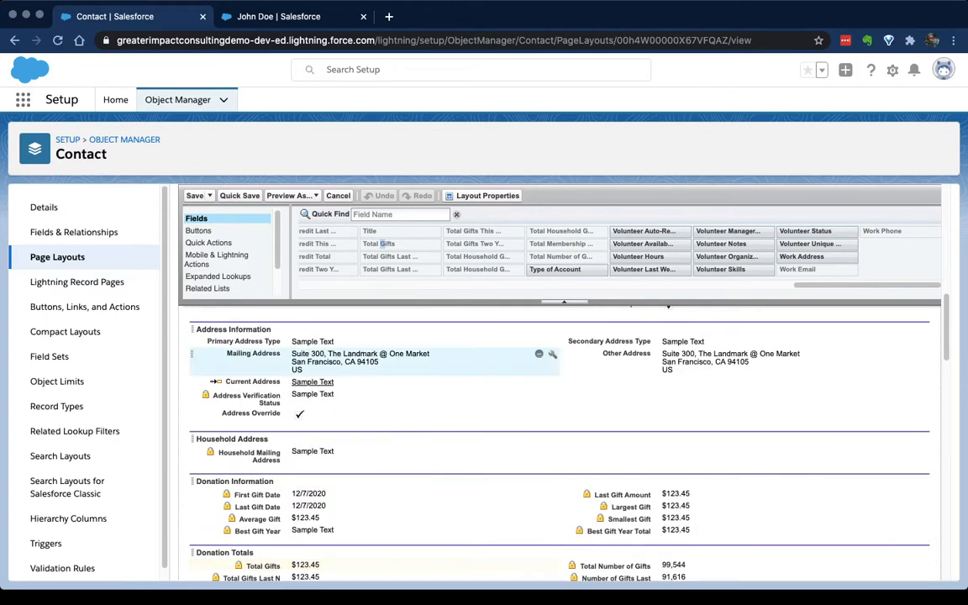
scroll("down", 3)
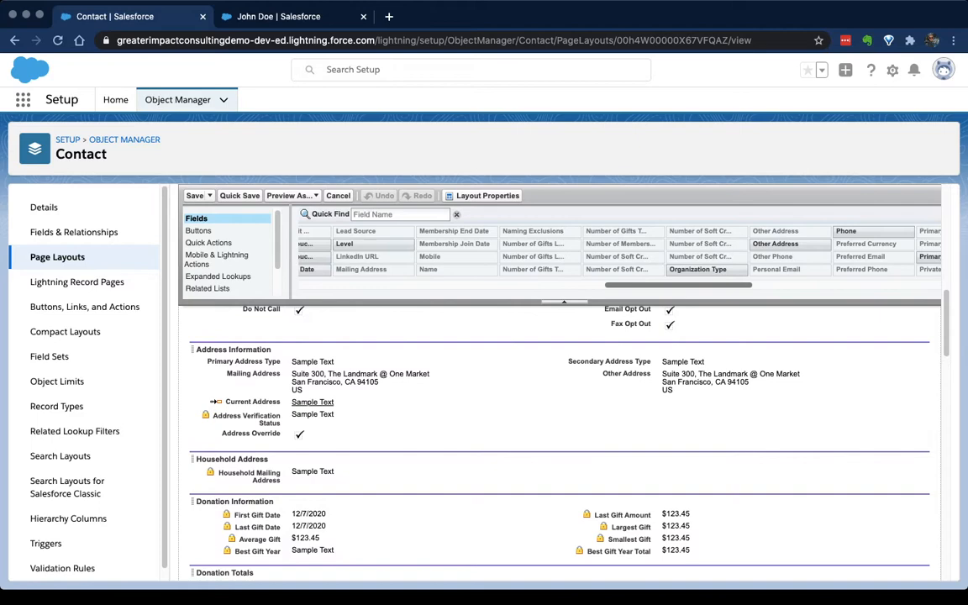
scroll("up", 3)
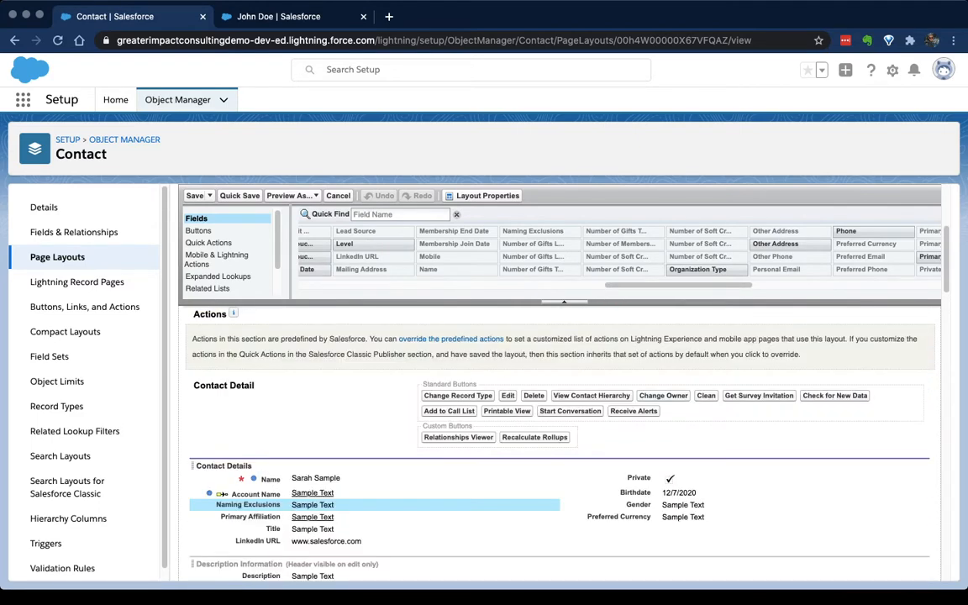
scroll("down", 3)
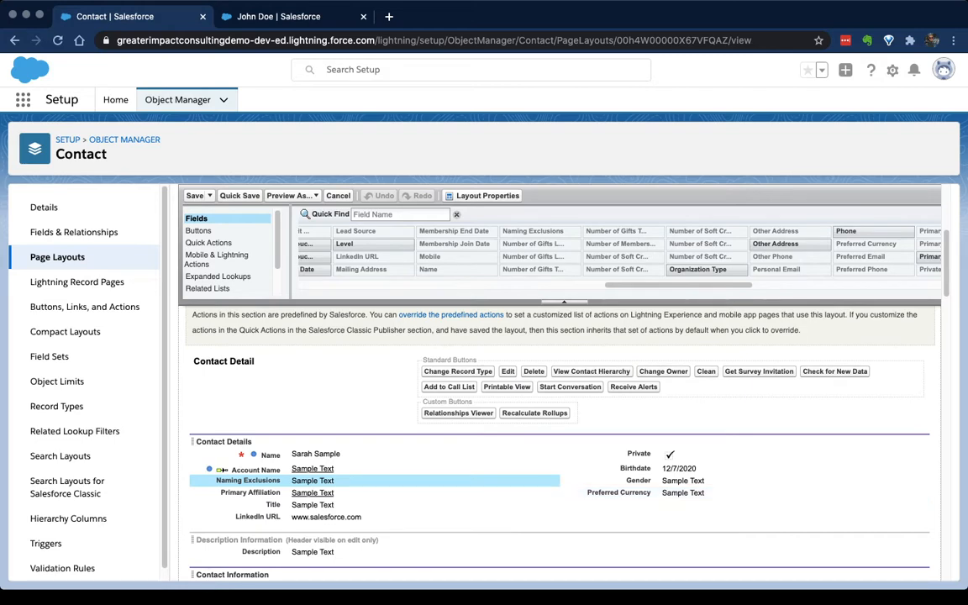
mouse_move(683, 493)
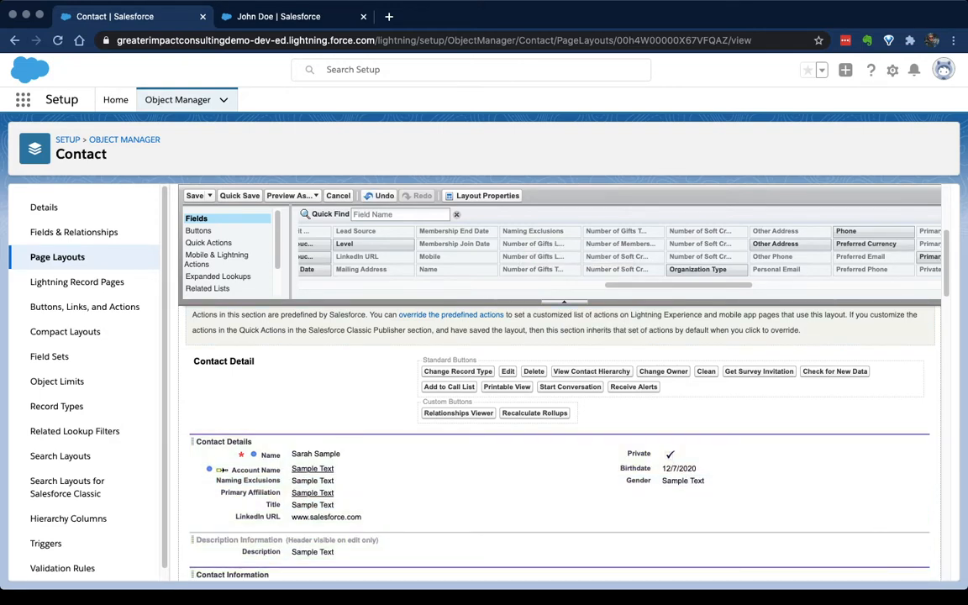
mouse_move(454, 232)
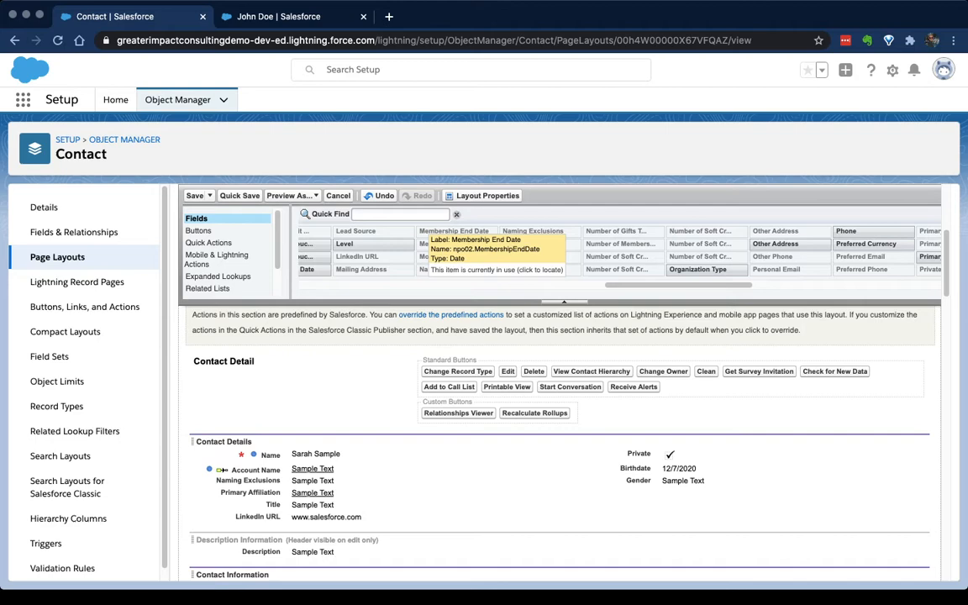
- Find Preferred Currency via Quick Find 'pref', place it beneath Gender, and clear the search
type("pref")
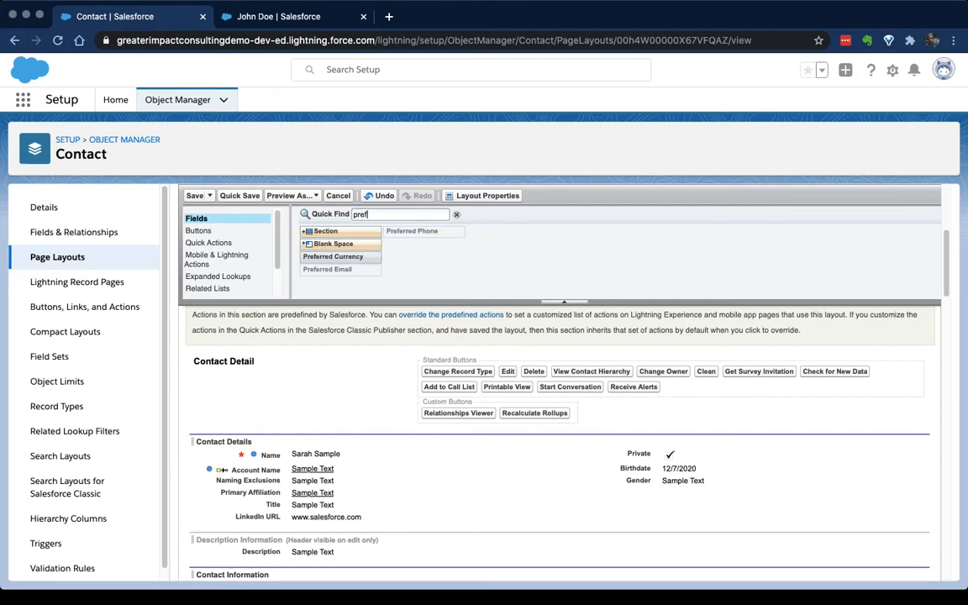
left_click_drag(332, 256, 619, 372)
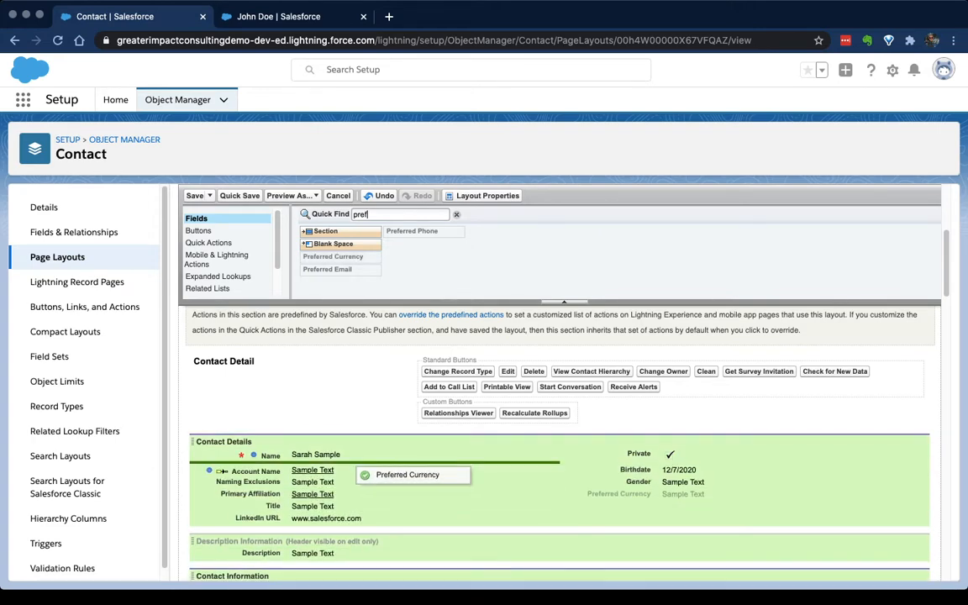
left_click_drag(412, 474, 715, 486)
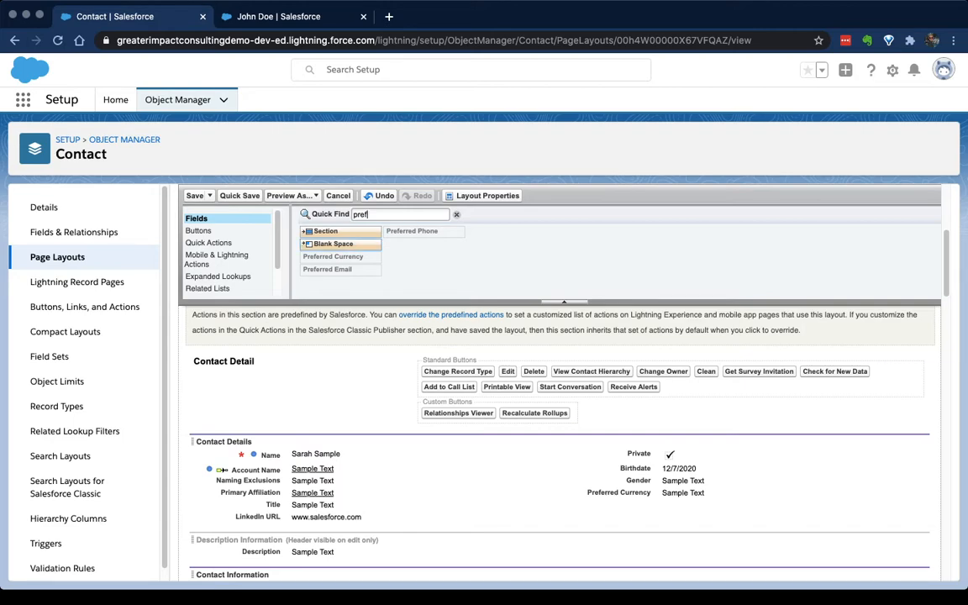
left_click(457, 213)
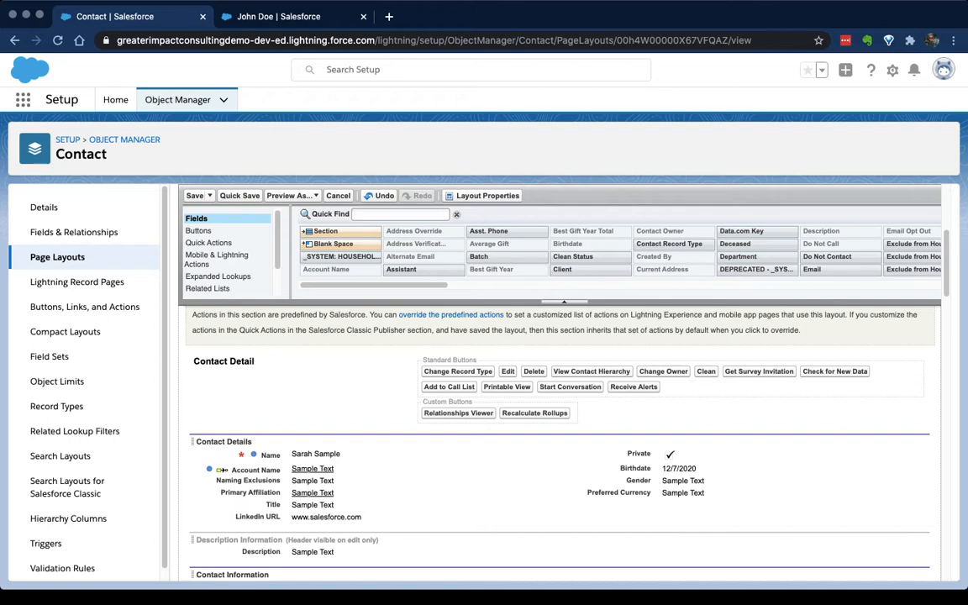
mouse_move(400, 269)
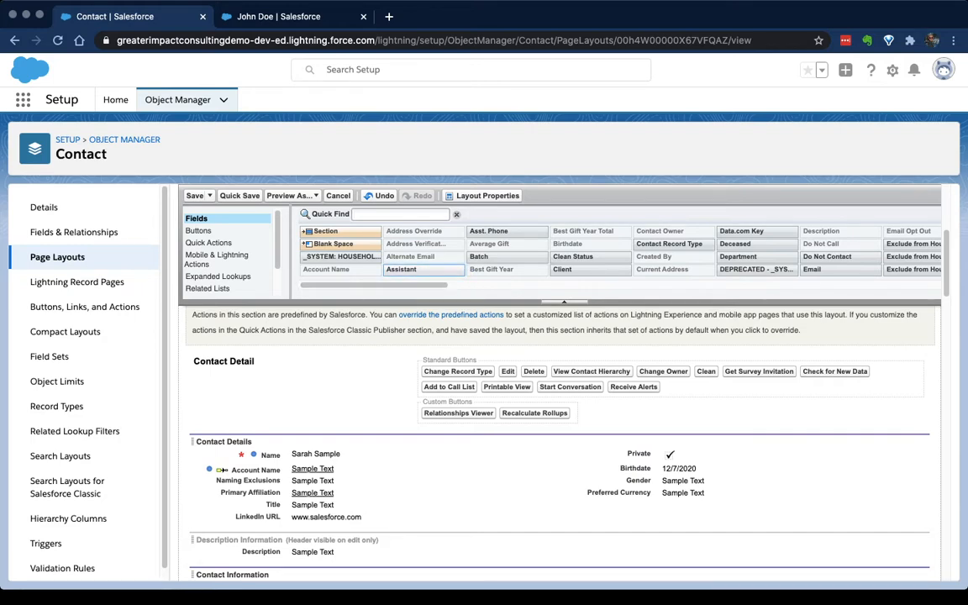
mouse_move(400, 269)
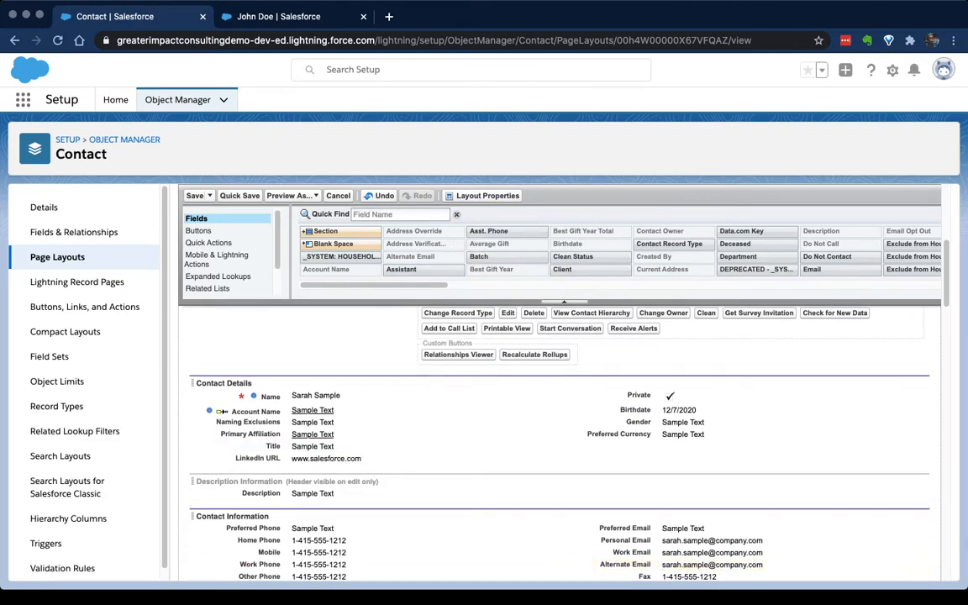
mouse_move(410, 255)
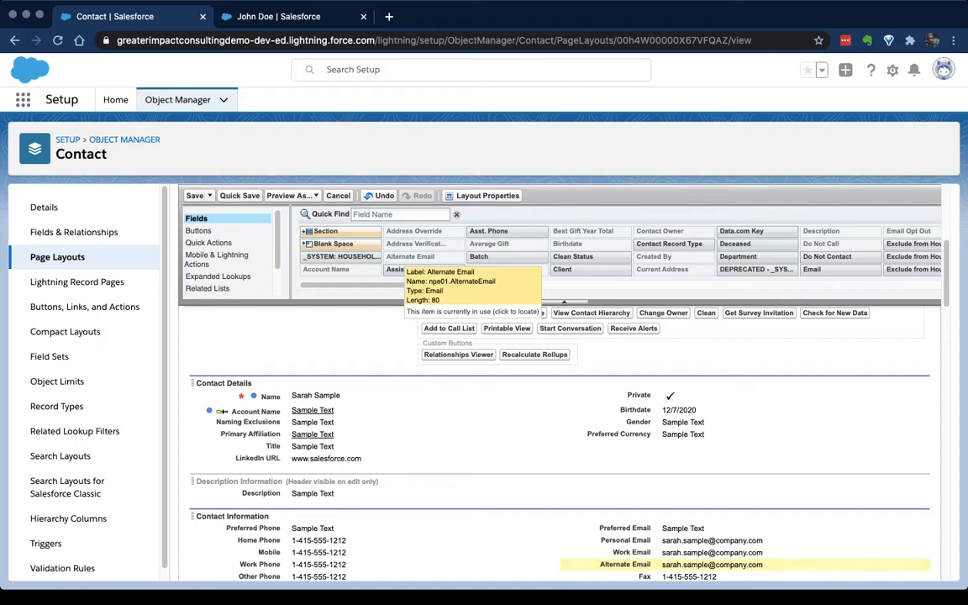
mouse_move(589, 244)
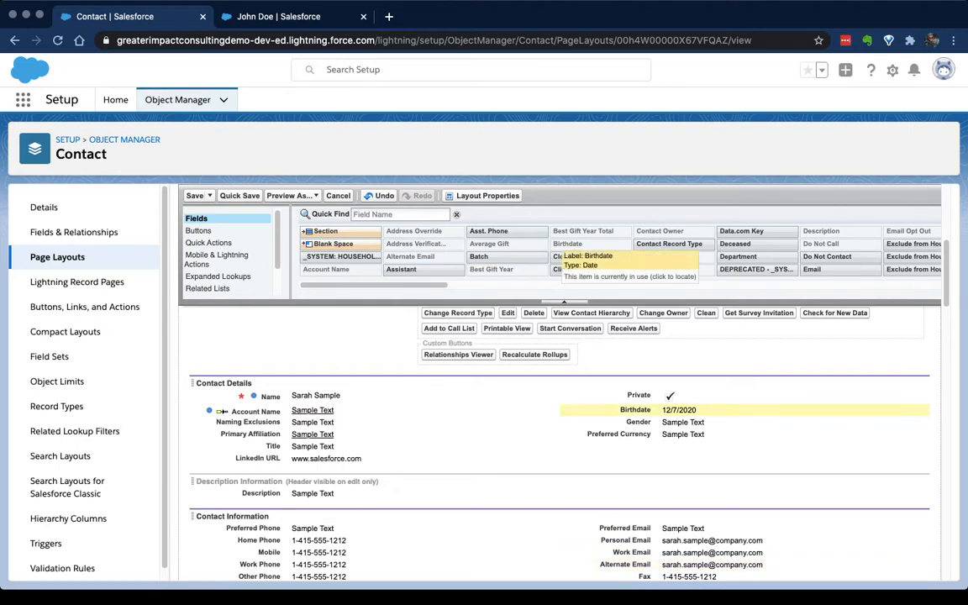
scroll("down", 3)
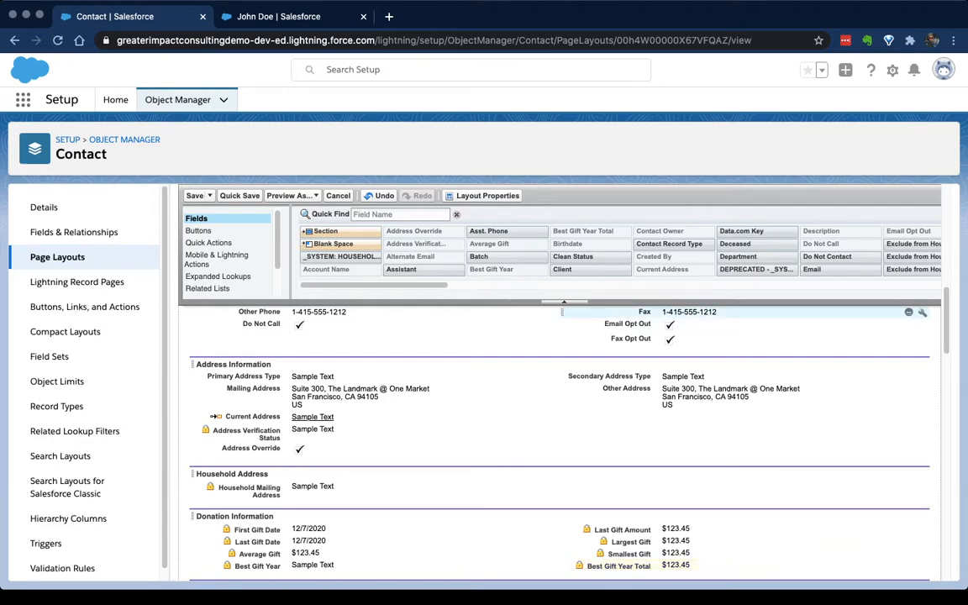
scroll("up", 3)
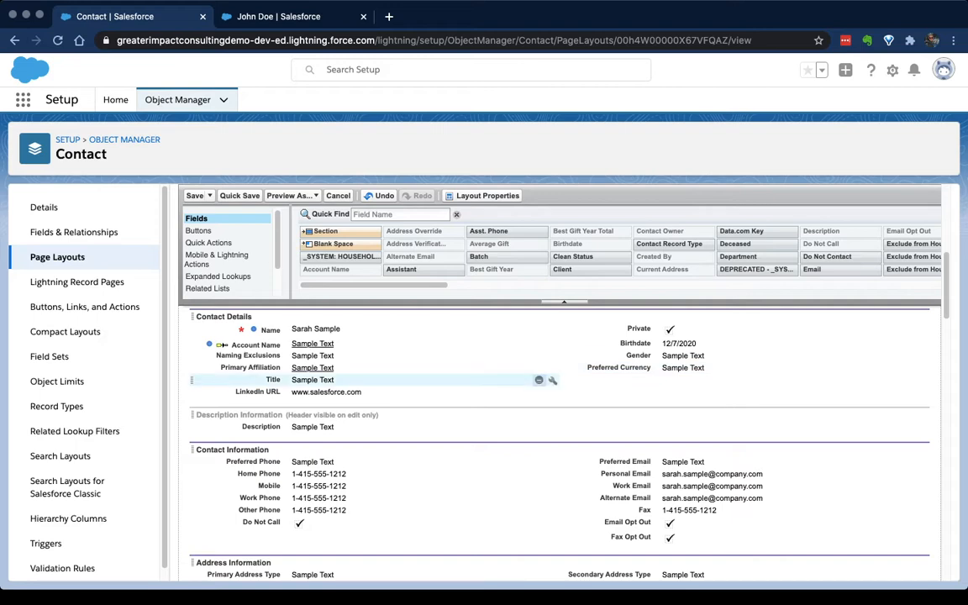
mouse_move(552, 380)
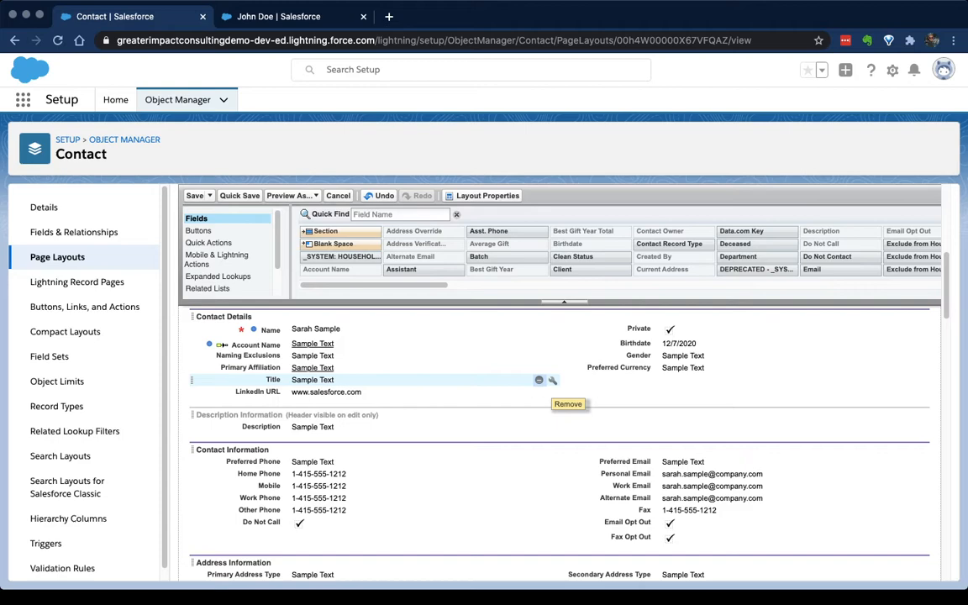
scroll("down", 3)
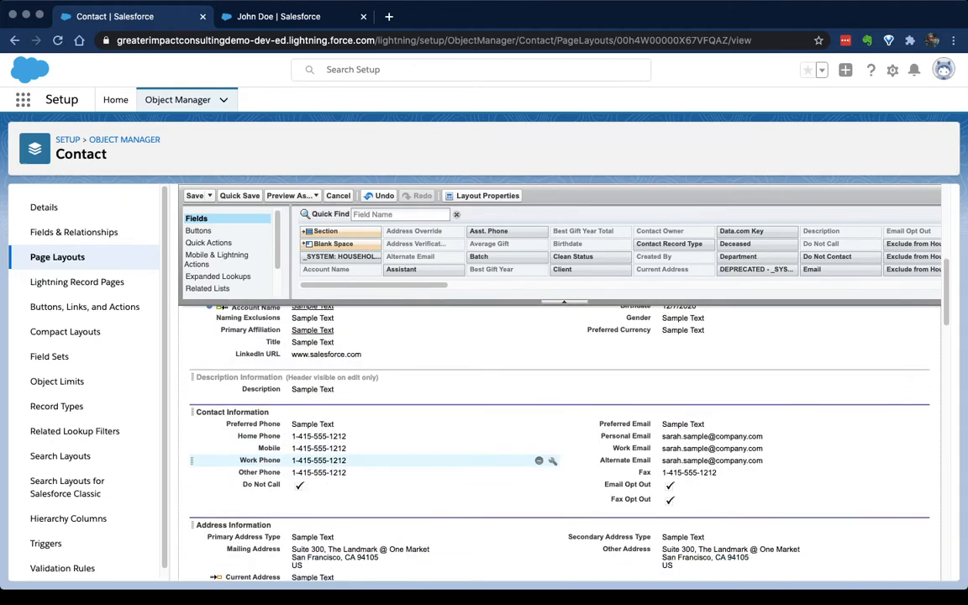
scroll("down", 3)
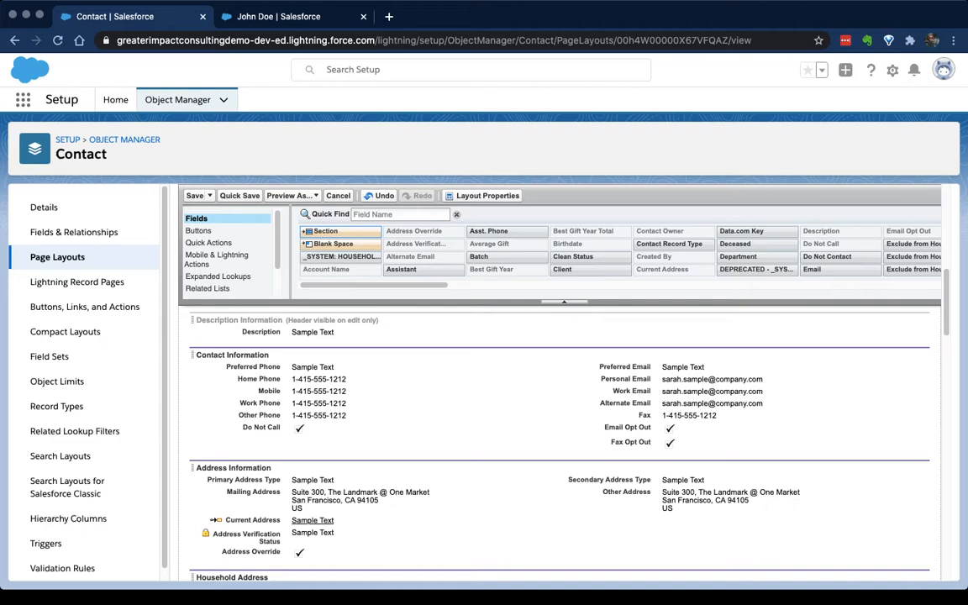
- Create a 'Tom' section below Description Information for the volunteer fields, then view John Doe's record
left_click_drag(326, 232, 332, 366)
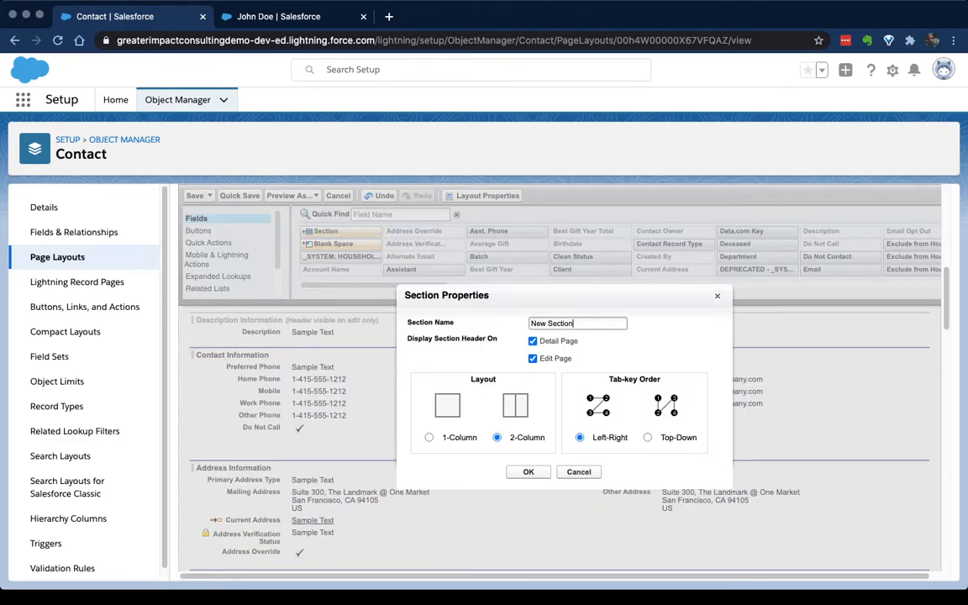
type("Tom")
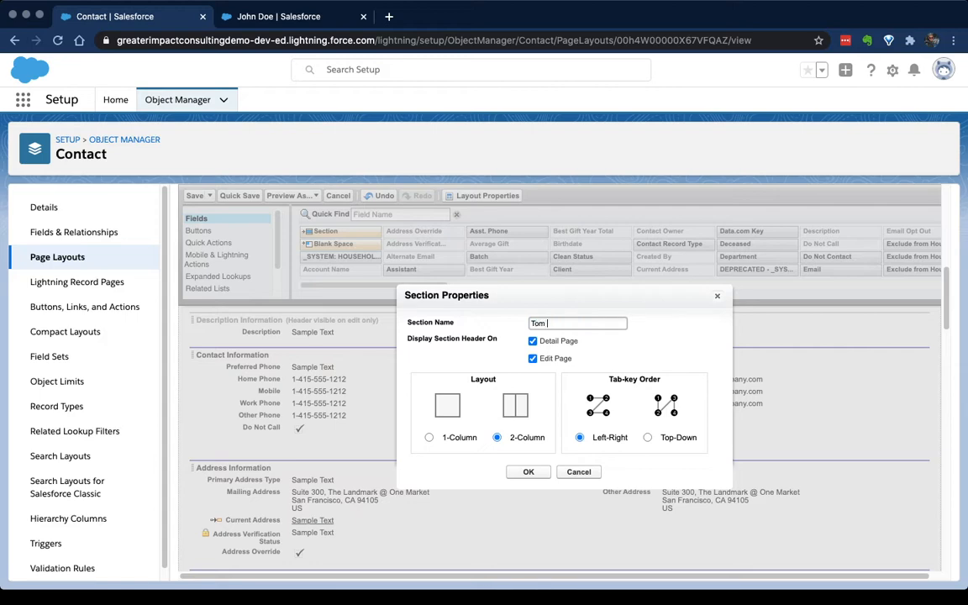
left_click(528, 471)
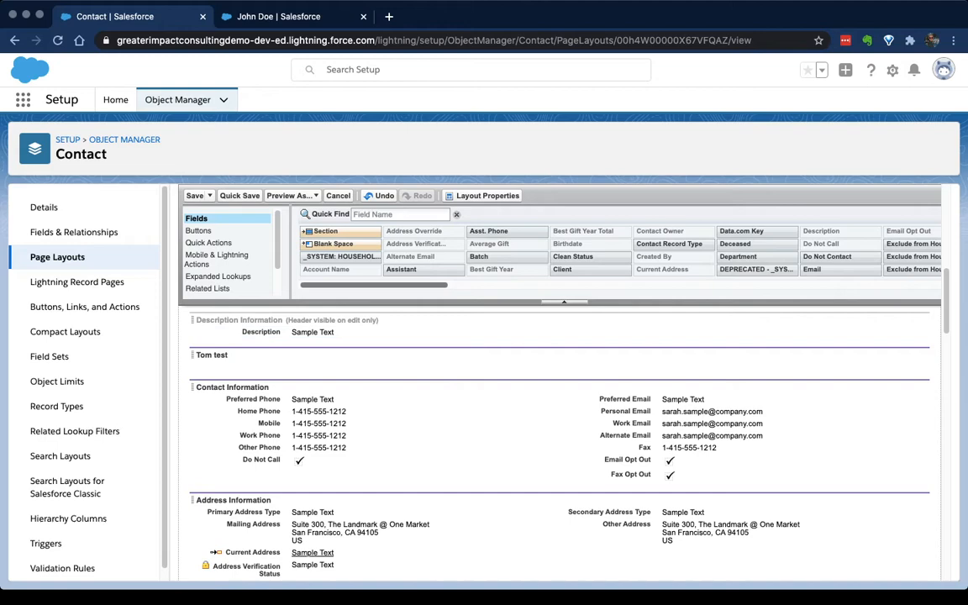
scroll("right", 3)
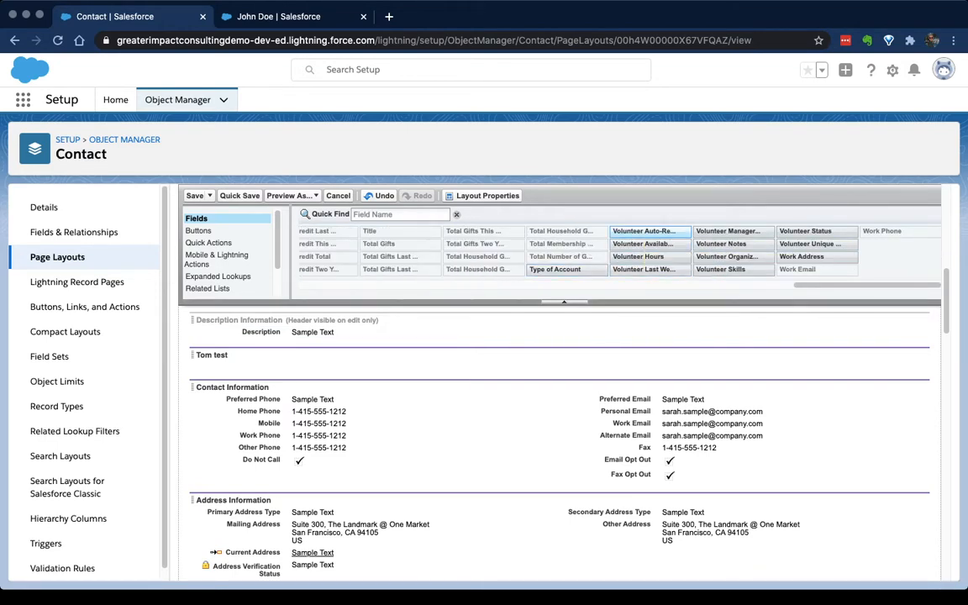
mouse_move(811, 244)
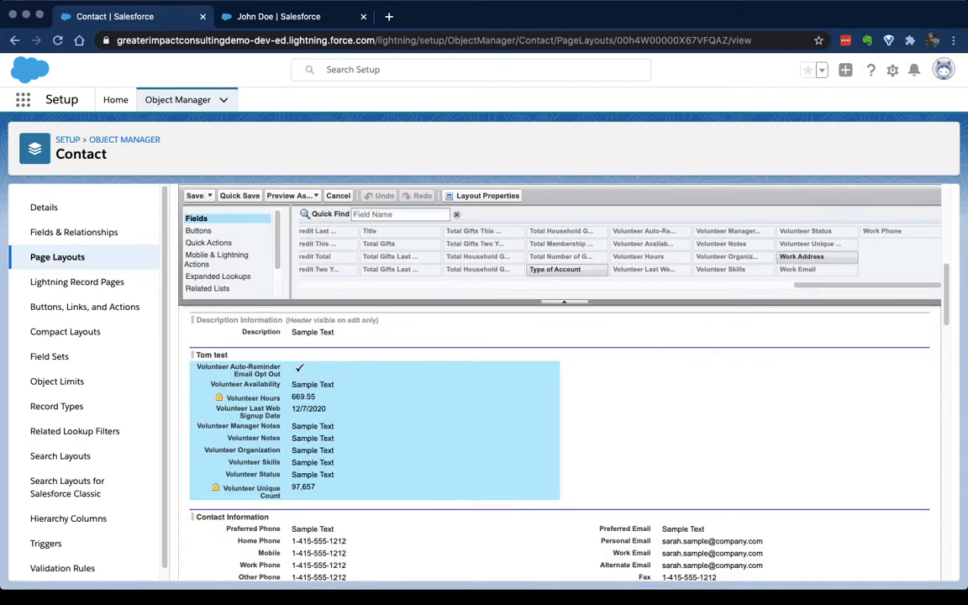
left_click(279, 17)
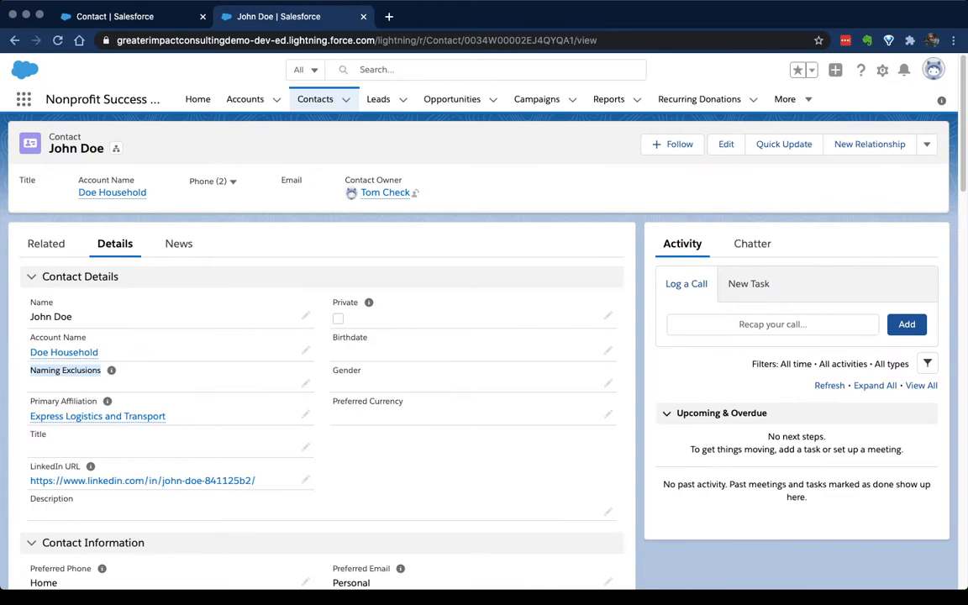
- Scroll John Doe's record to confirm the Tom test section shows its volunteer fields
scroll("down", 3)
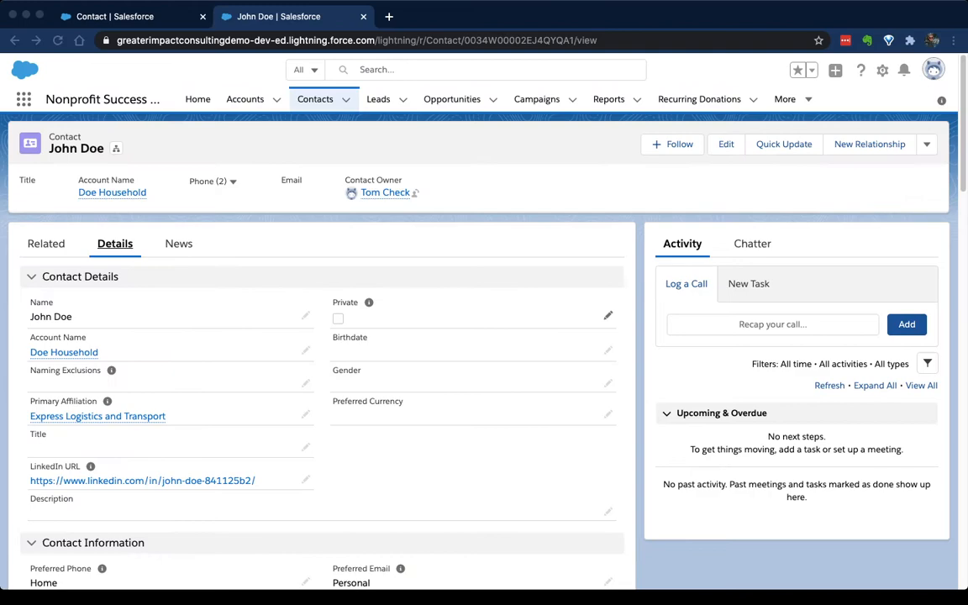
scroll("down", 3)
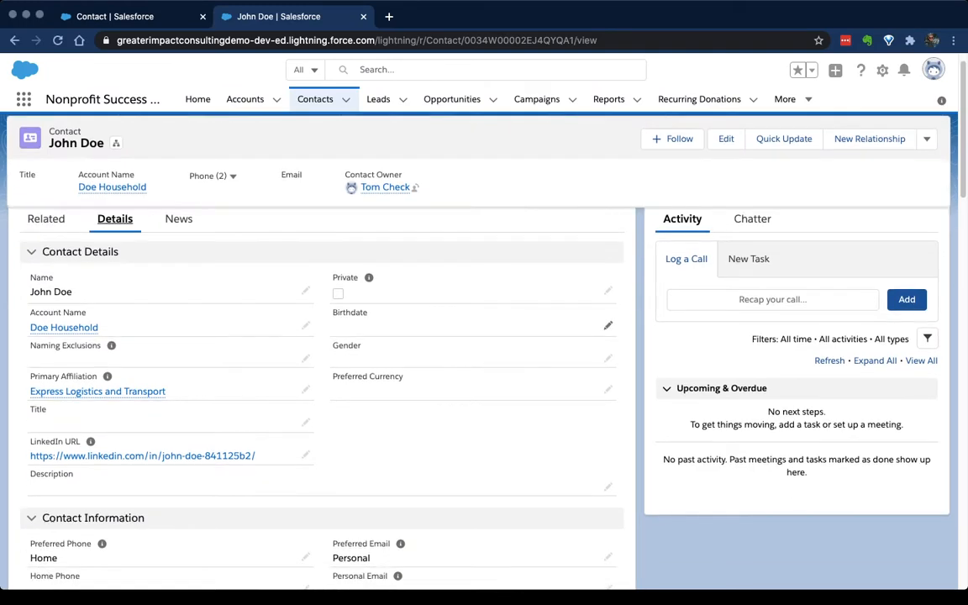
scroll("down", 3)
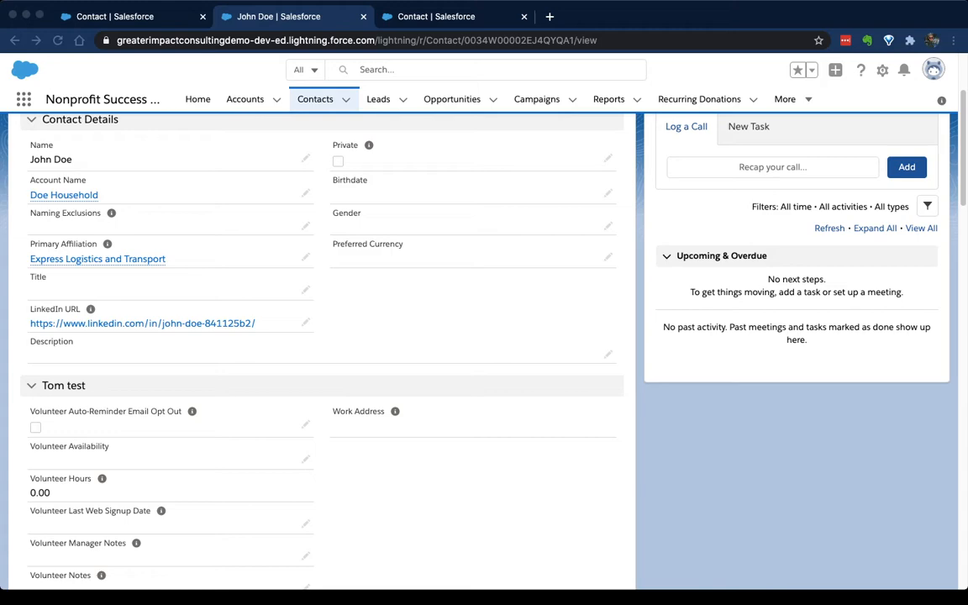
scroll("down", 3)
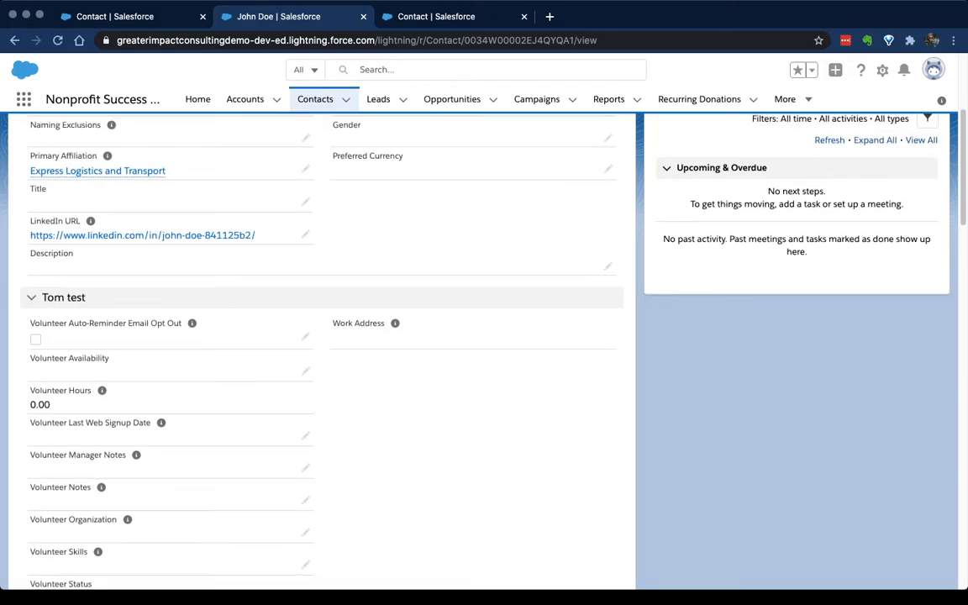
scroll("up", 3)
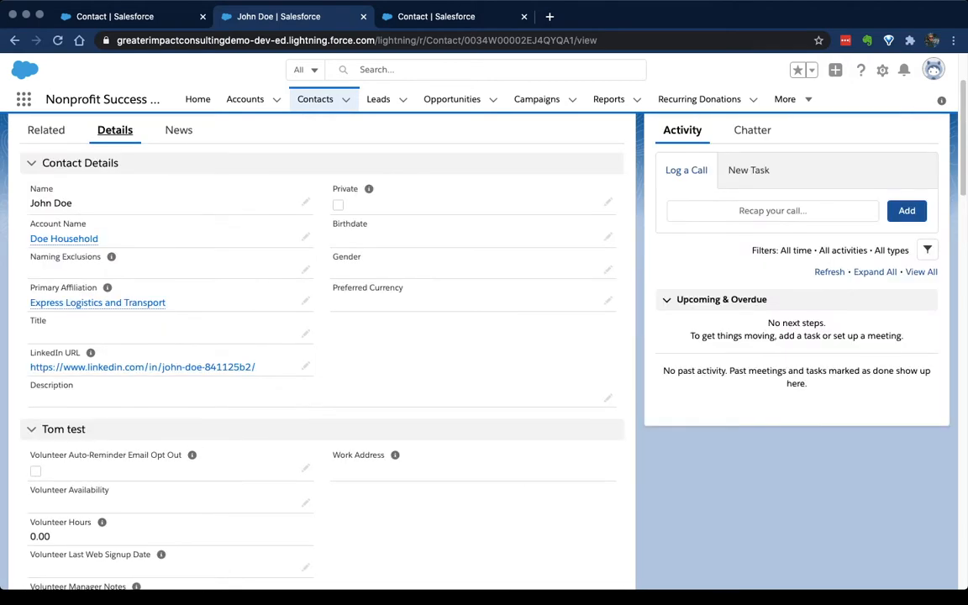
mouse_move(306, 202)
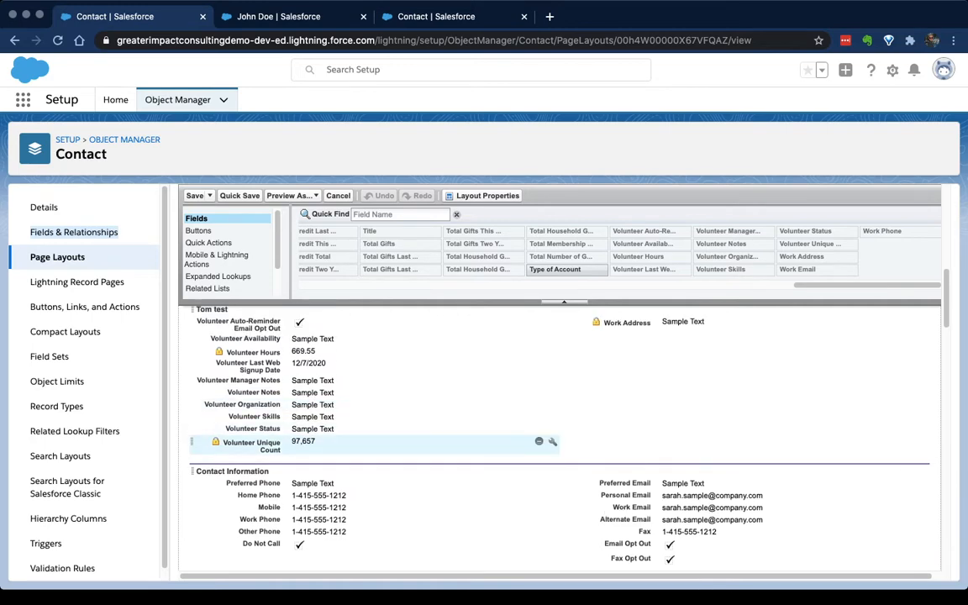
- Select the Tom test volunteer fields and try marking them all read-only, discarding that change
left_click(370, 445)
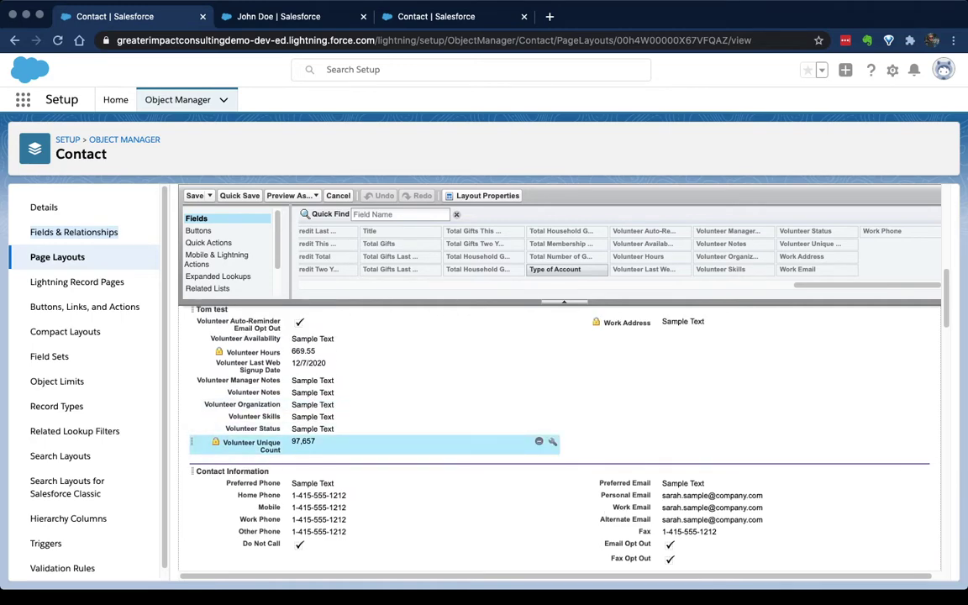
left_click(252, 351)
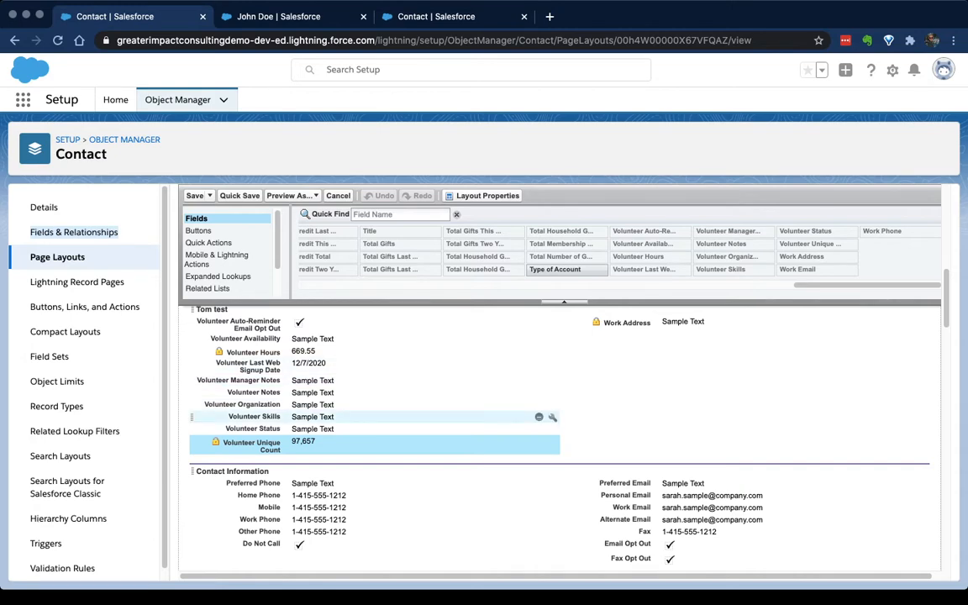
mouse_move(239, 380)
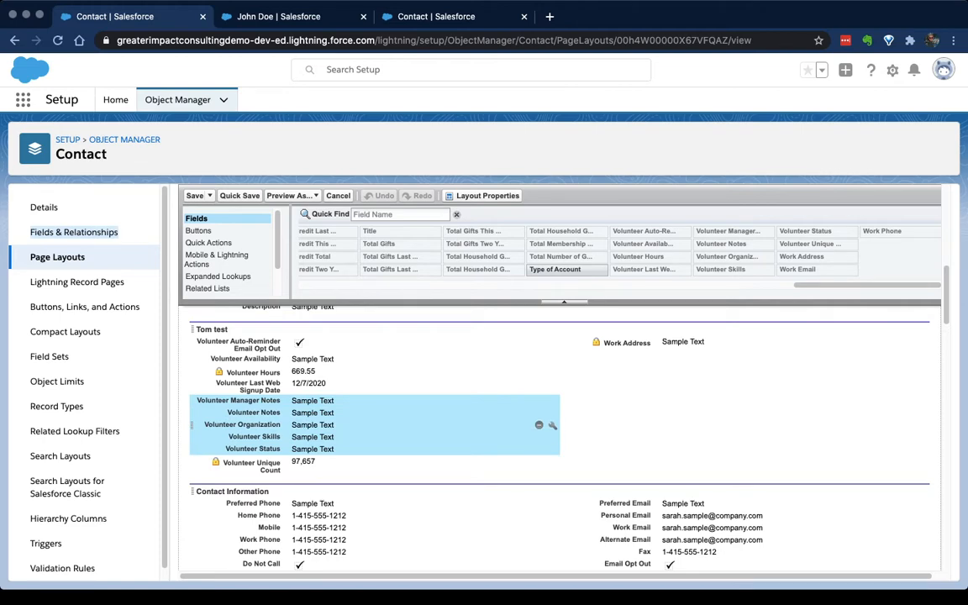
mouse_move(552, 414)
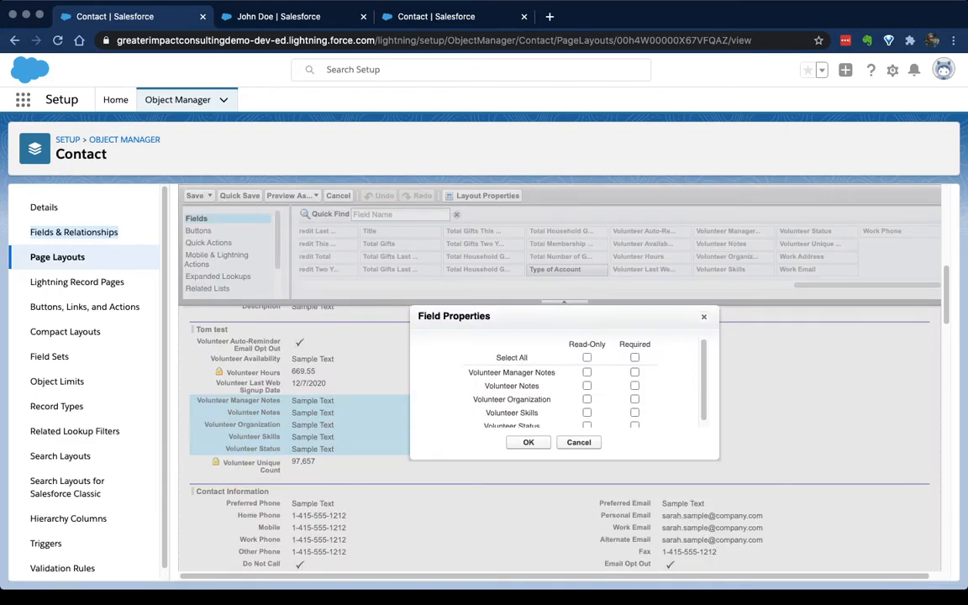
left_click(587, 353)
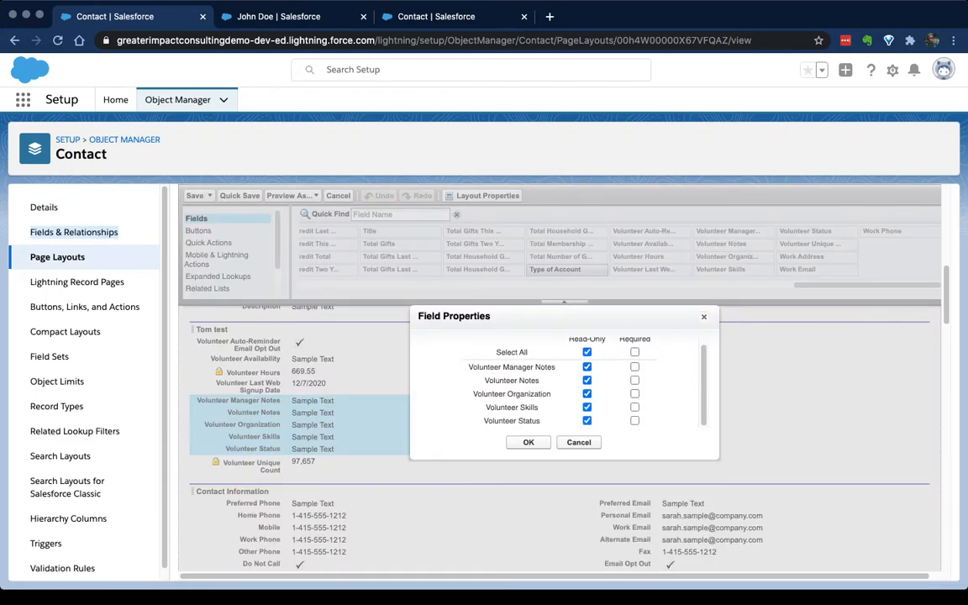
left_click(528, 442)
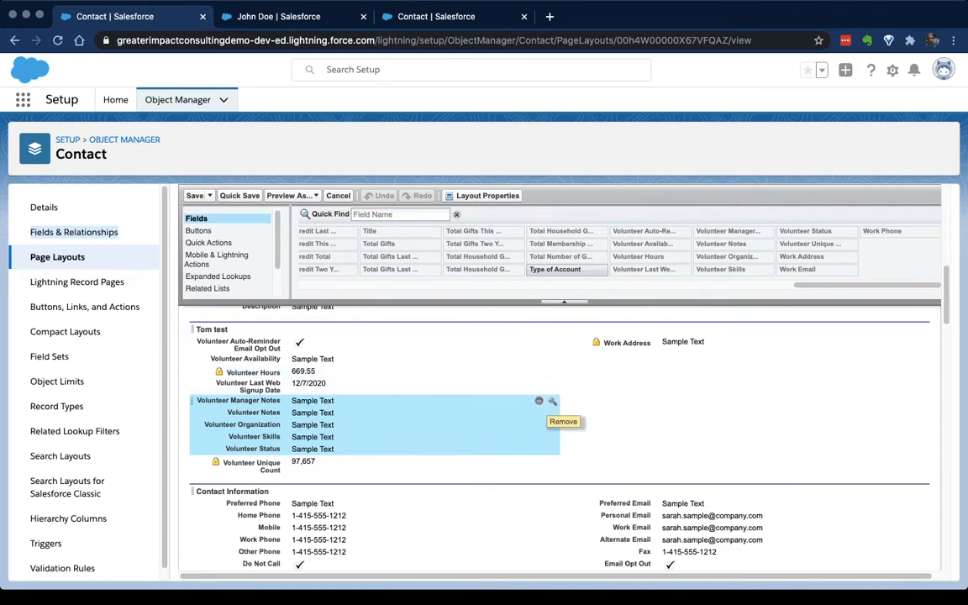
- Make Volunteer Notes, Organization, Skills and Status read-only, leaving Volunteer Unique Count editable
left_click(553, 400)
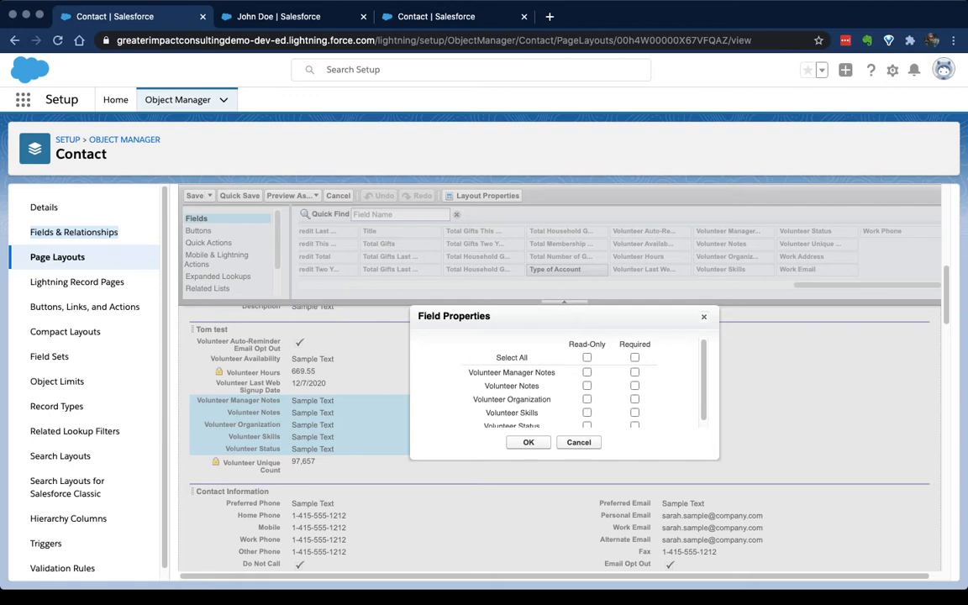
left_click(635, 357)
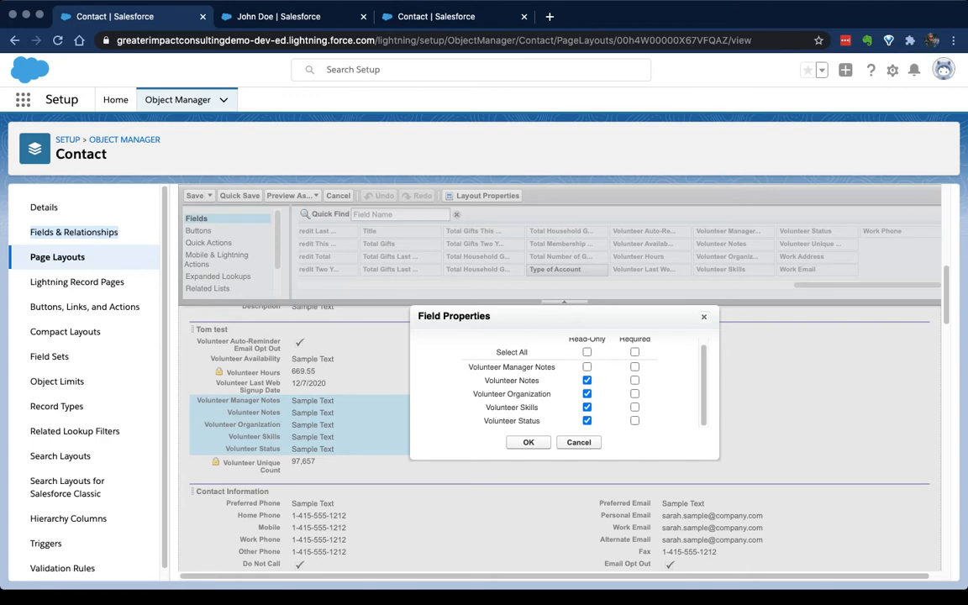
left_click(528, 442)
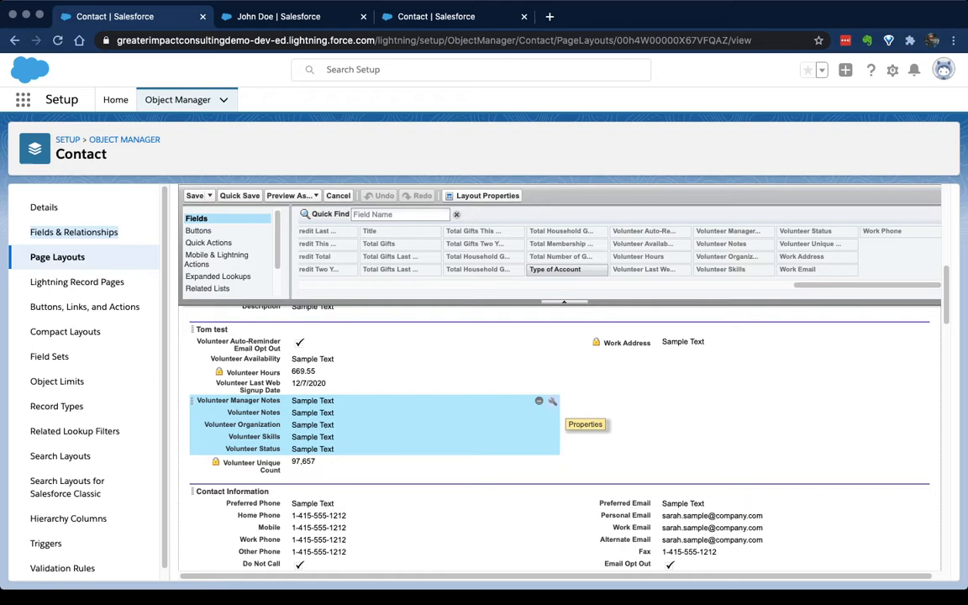
mouse_move(921, 328)
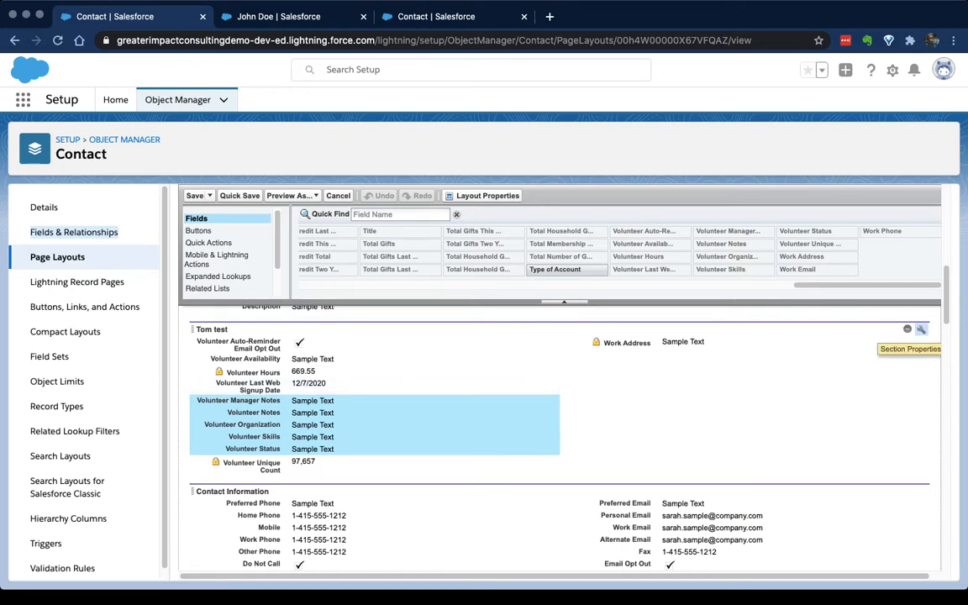
- Set the Tom test section header to display on the detail page only, not the edit page
left_click(910, 348)
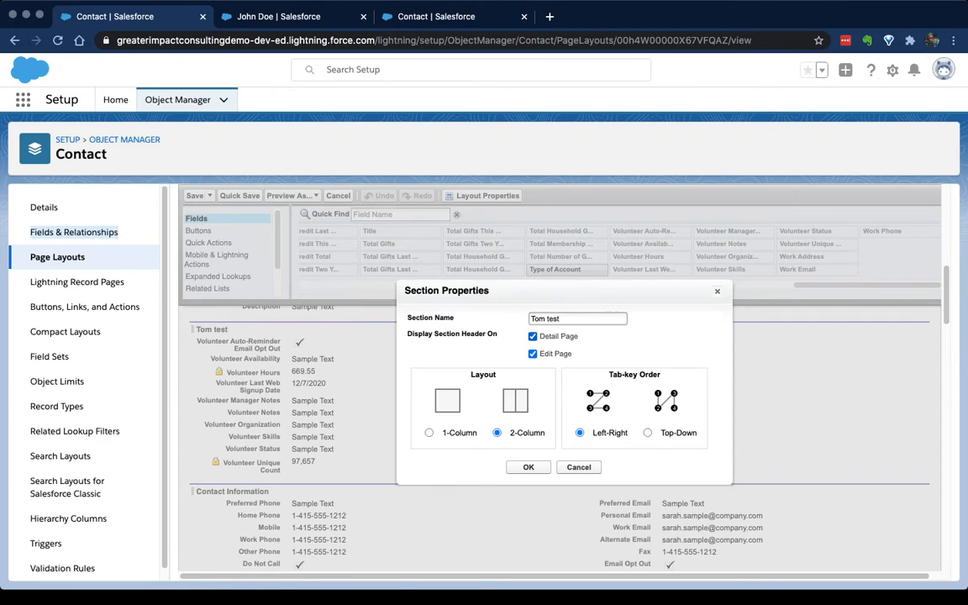
left_click(531, 353)
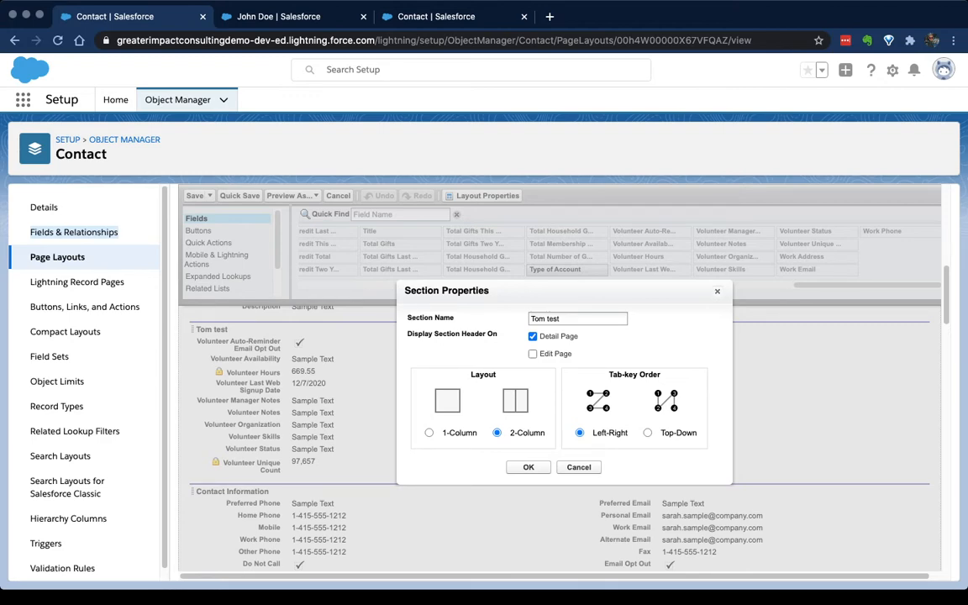
left_click(528, 468)
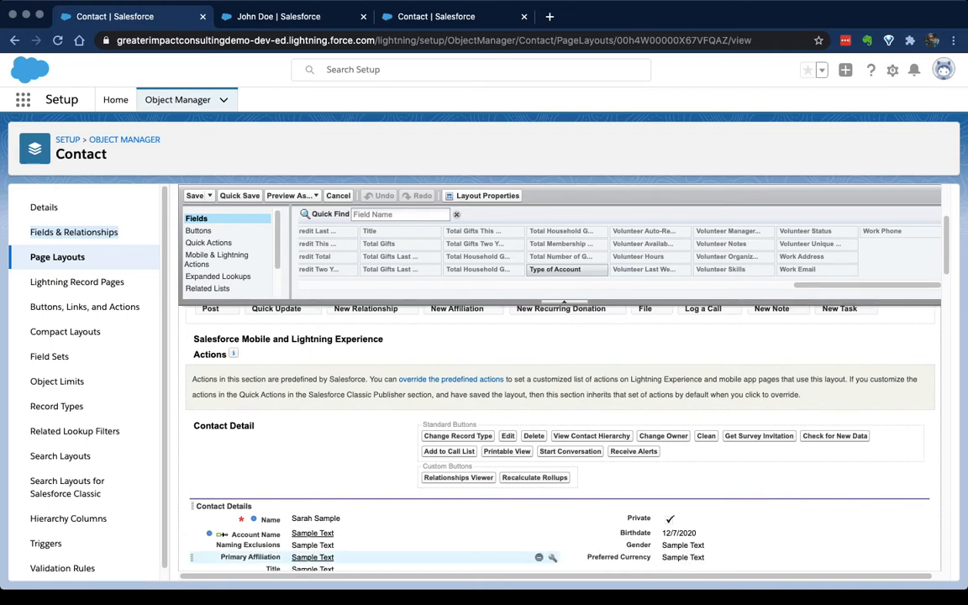
- Switch the palette to the related lists available for the Contact layout
left_click(208, 243)
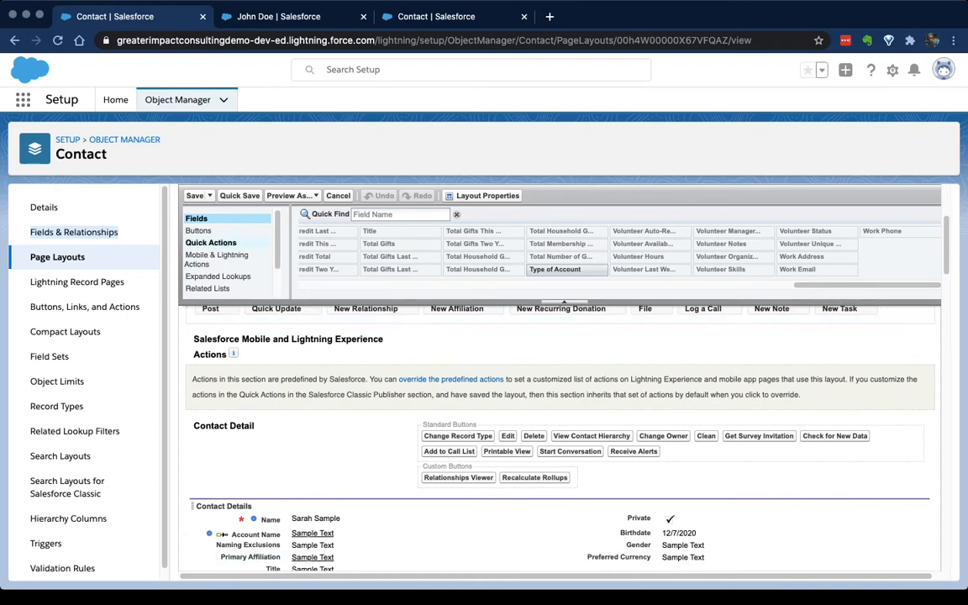
scroll("down", 3)
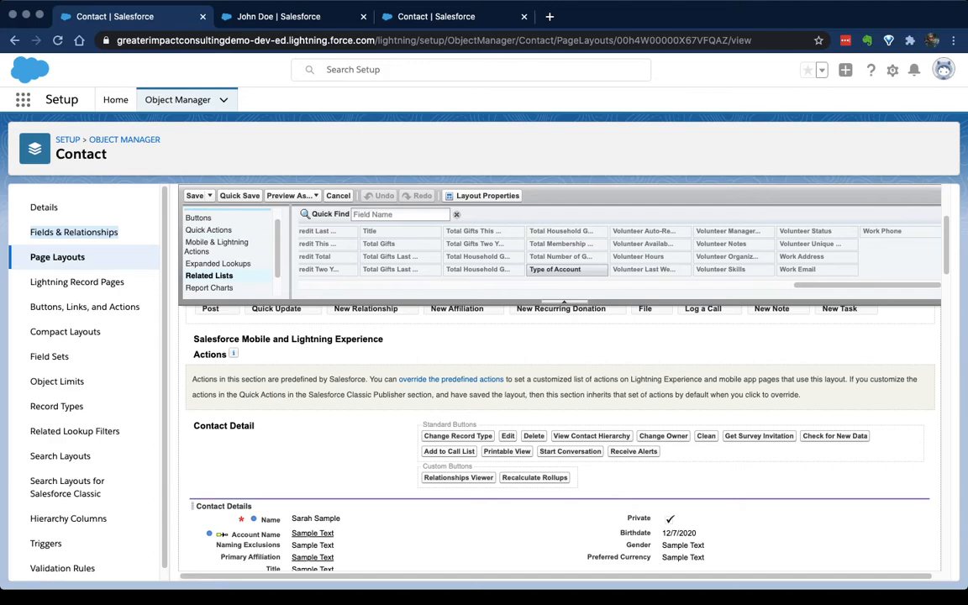
- Review the related lists currently shown on John Doe's contact record
left_click(279, 17)
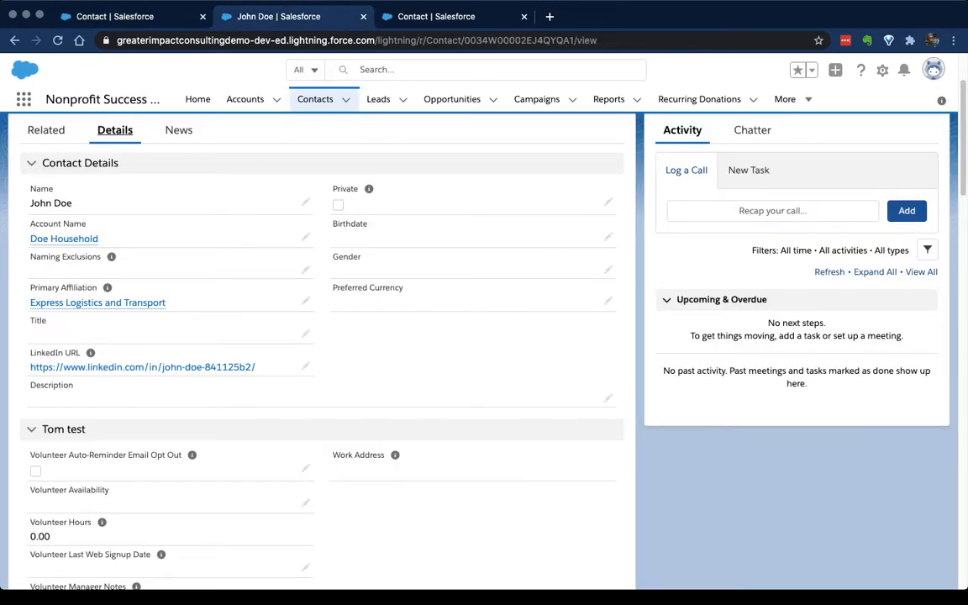
left_click(47, 129)
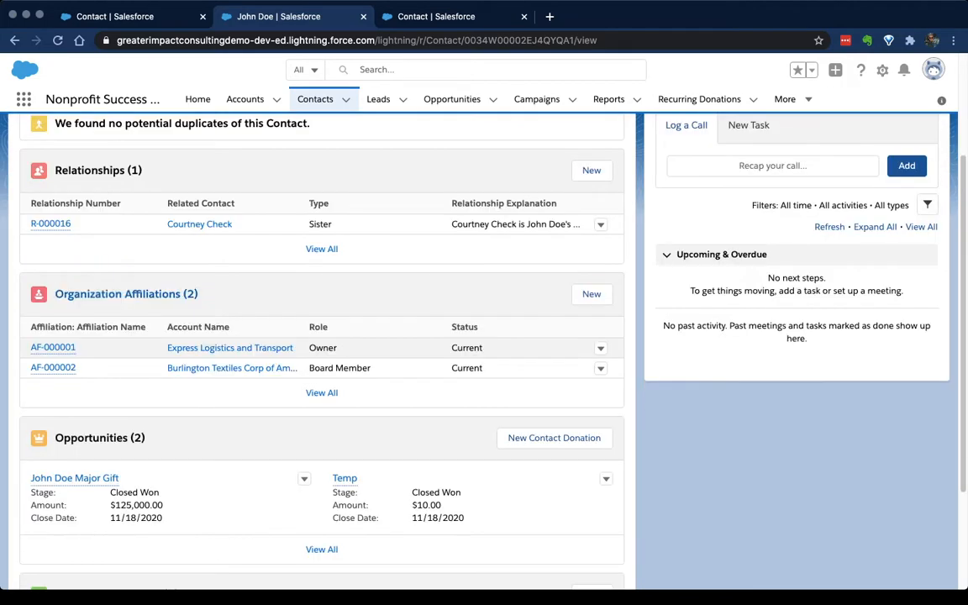
scroll("down", 3)
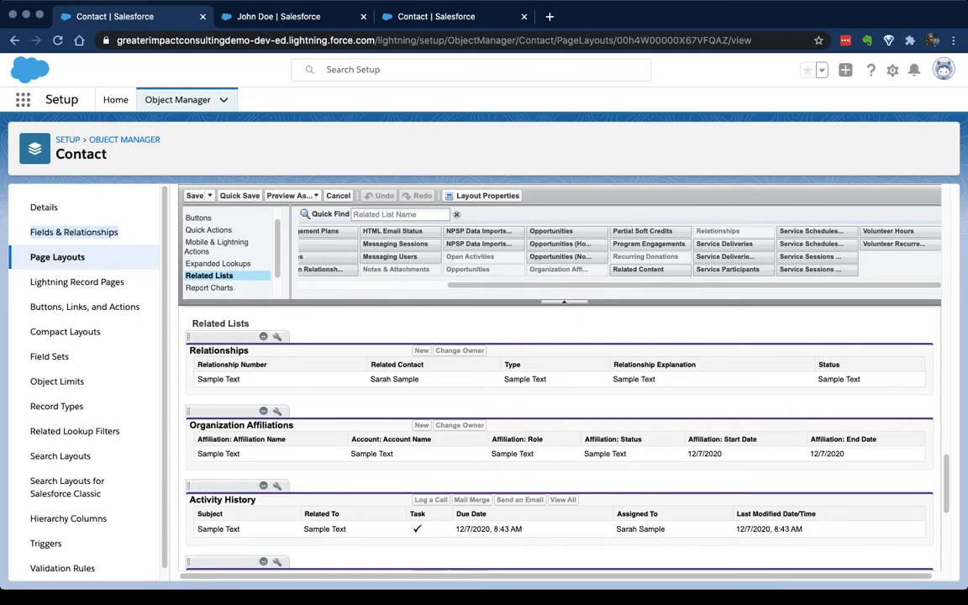
scroll("up", 3)
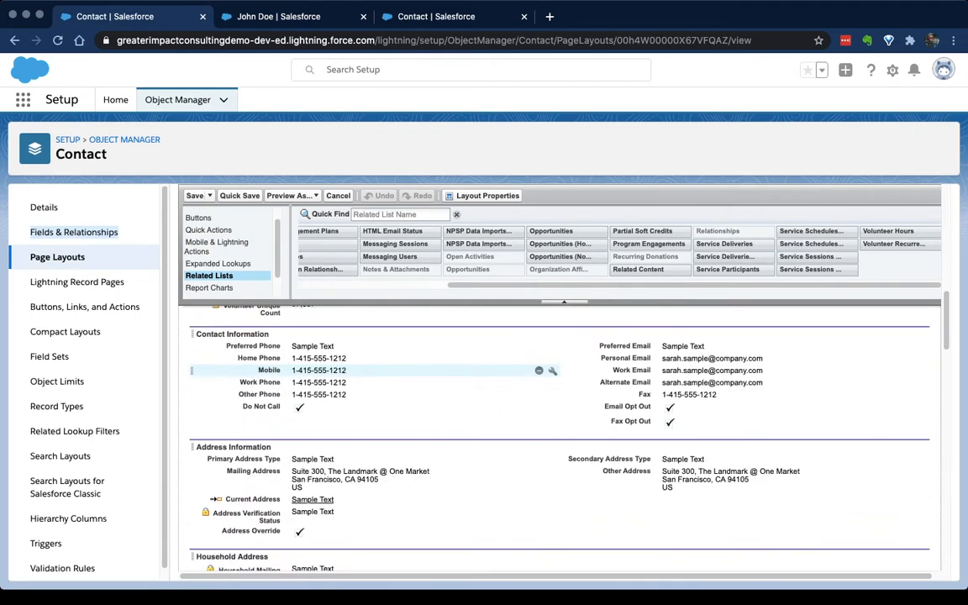
scroll("down", 3)
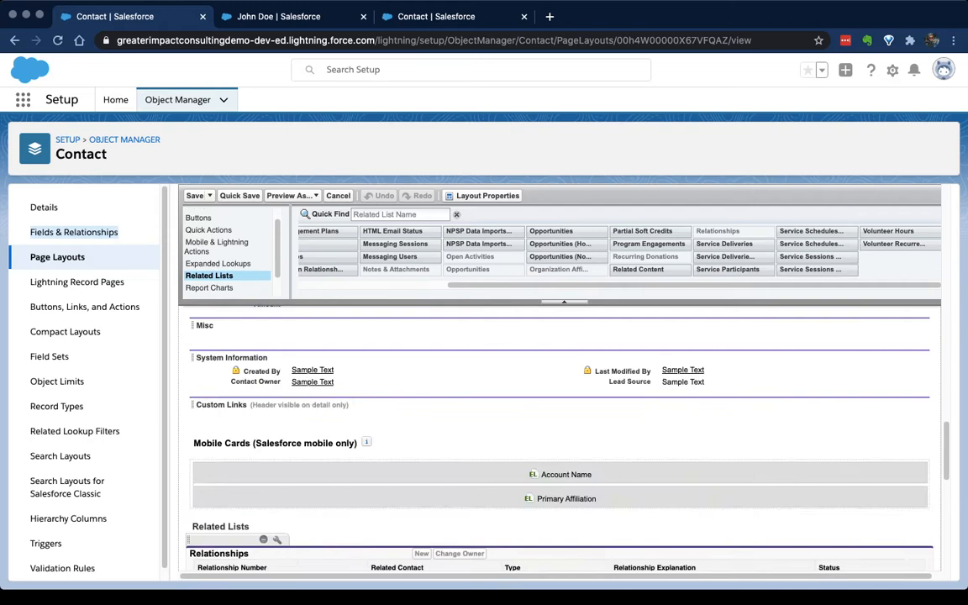
scroll("down", 3)
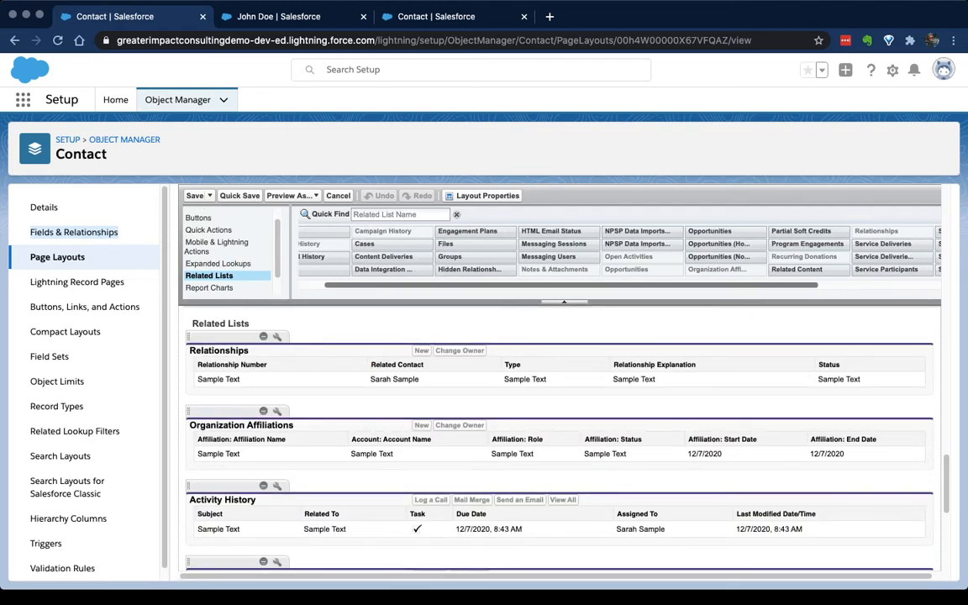
scroll("left", 3)
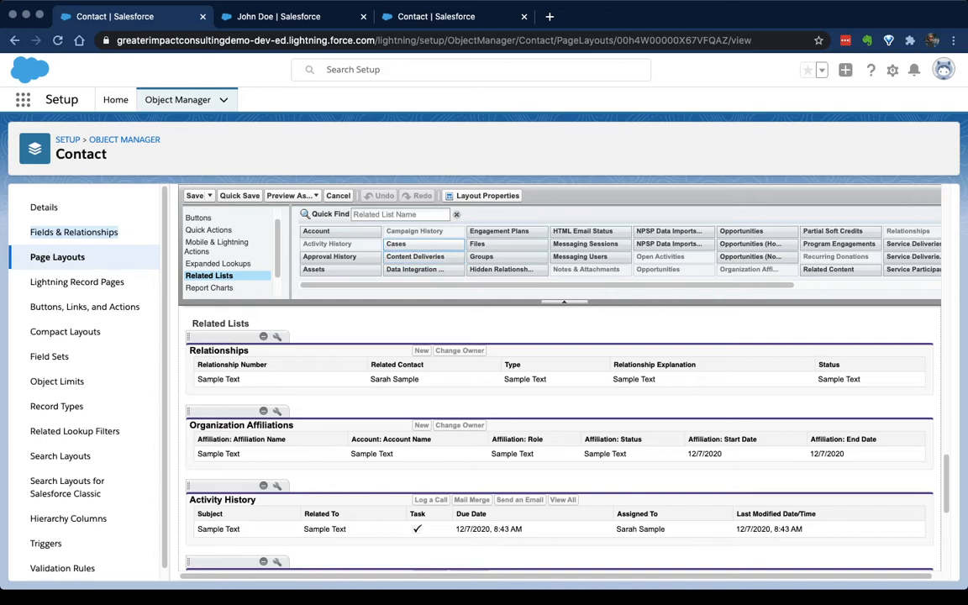
mouse_move(396, 244)
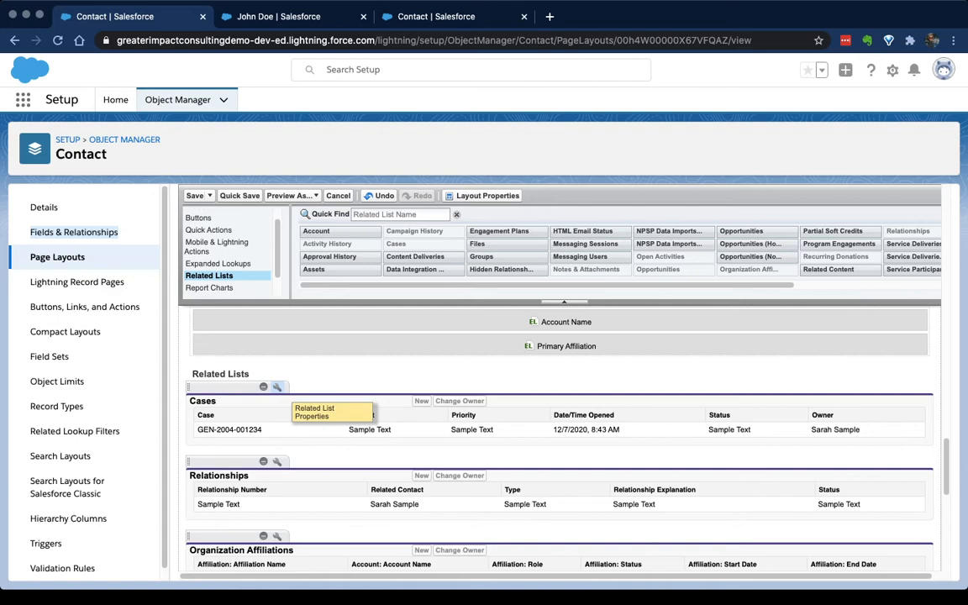
left_click(313, 411)
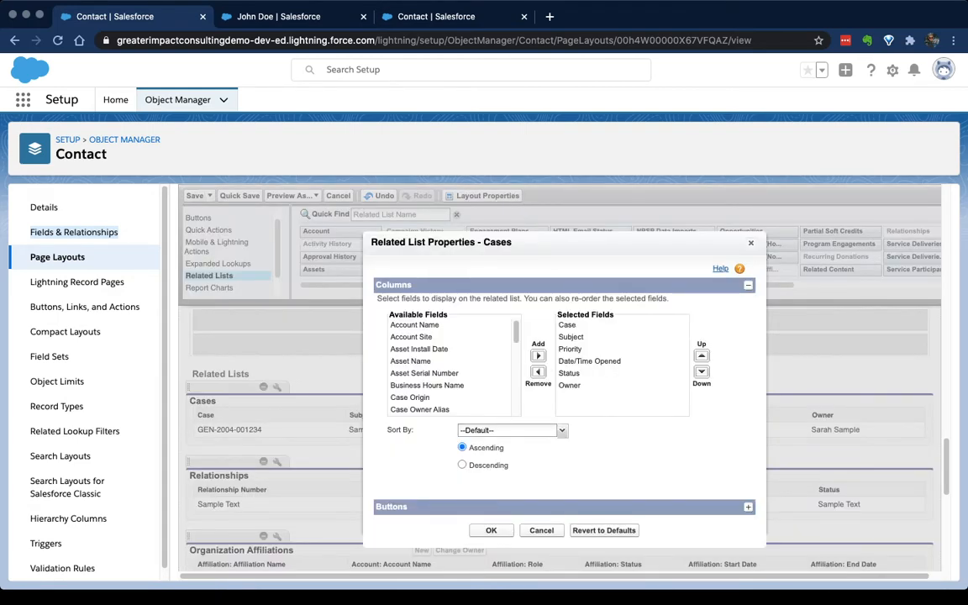
left_click(410, 361)
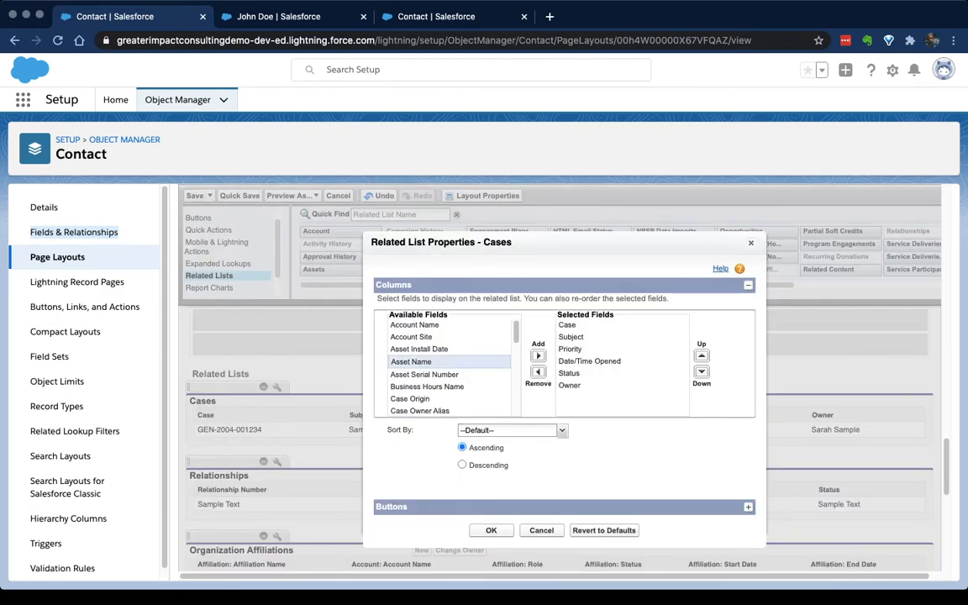
left_click(410, 401)
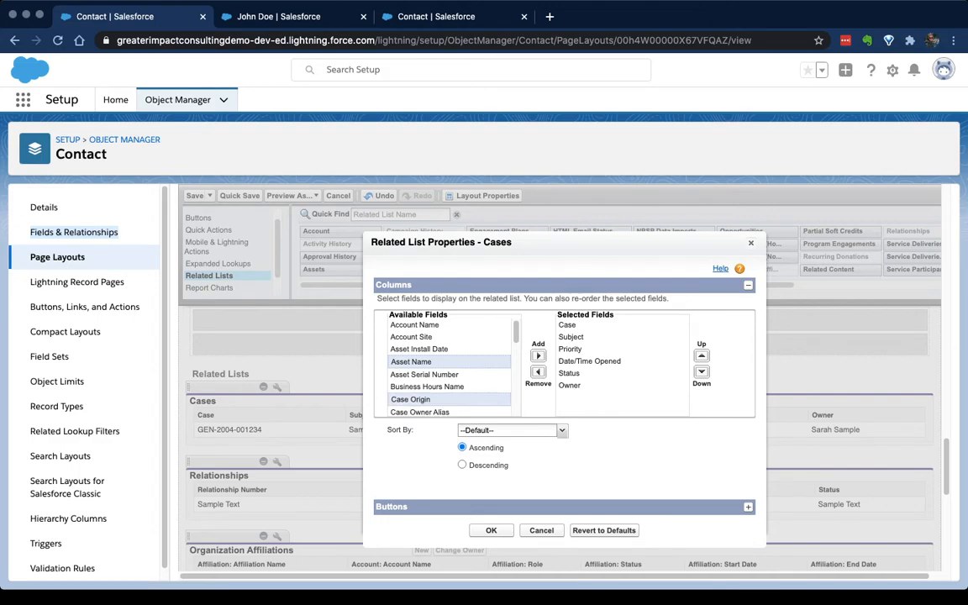
left_click(293, 17)
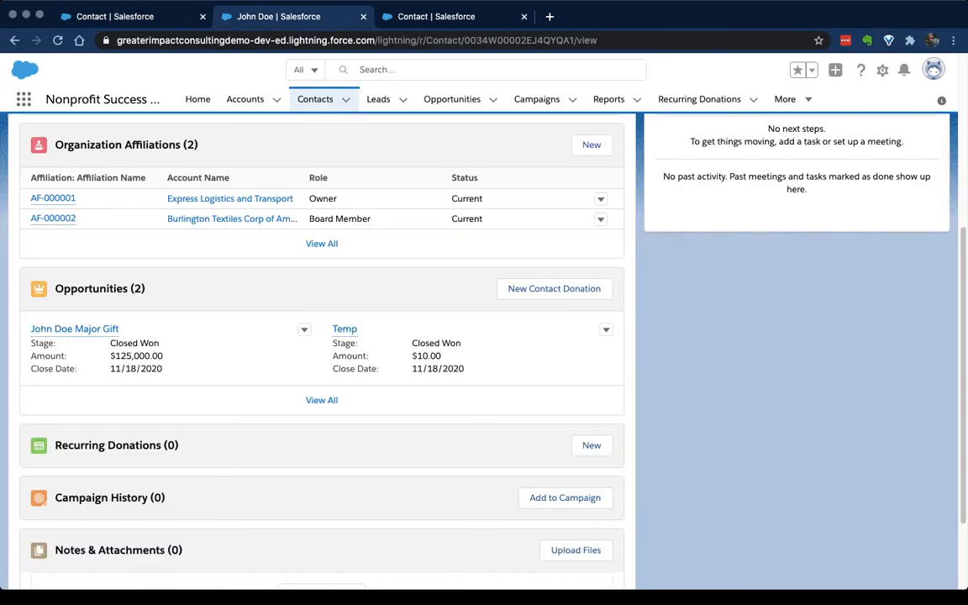
scroll("up", 3)
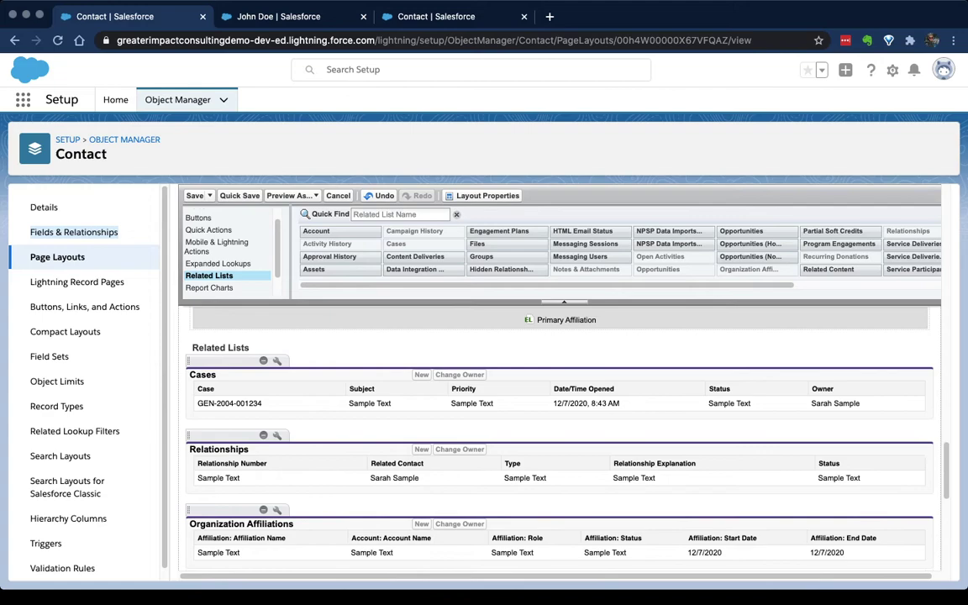
left_click(276, 511)
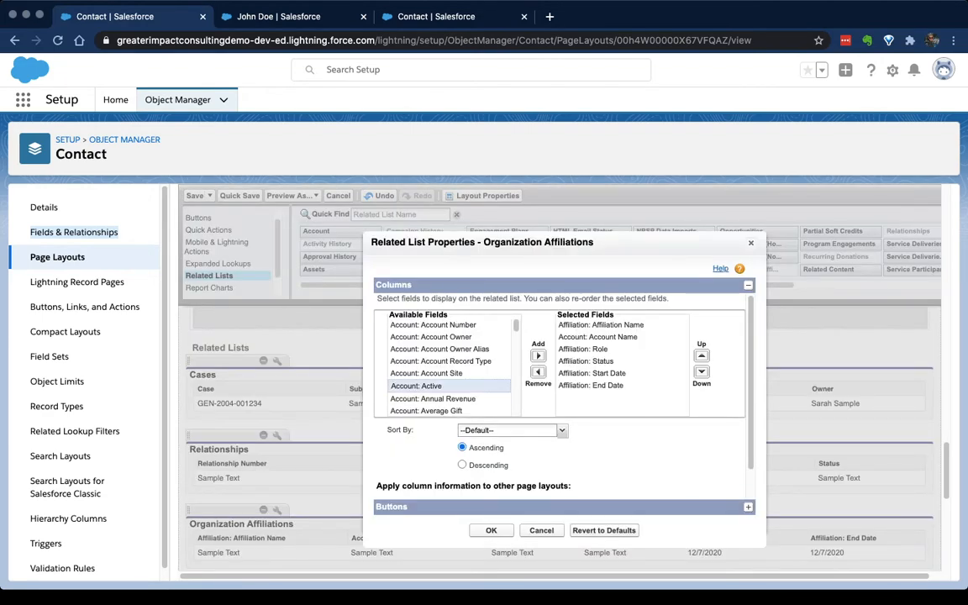
left_click(538, 343)
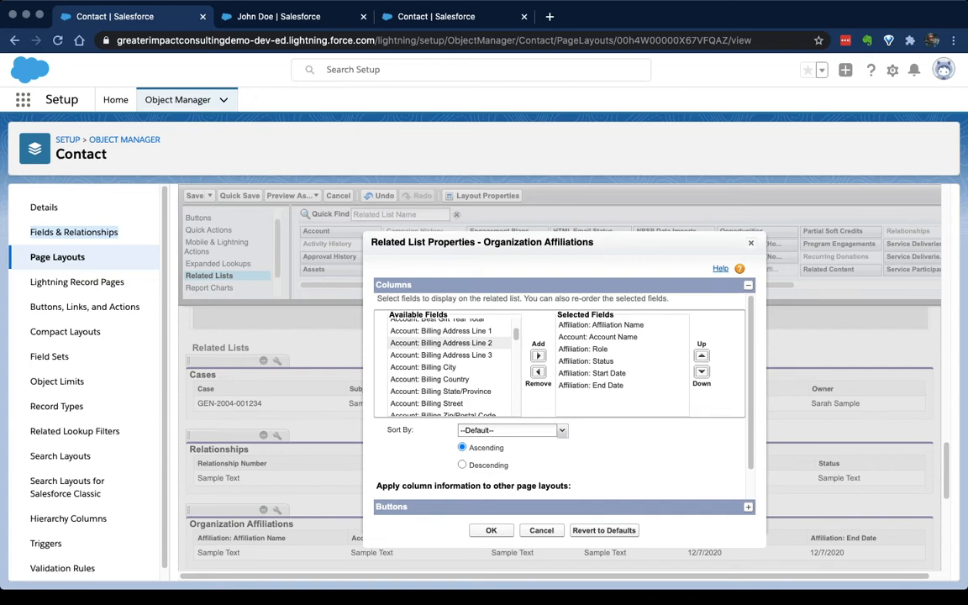
scroll("down", 3)
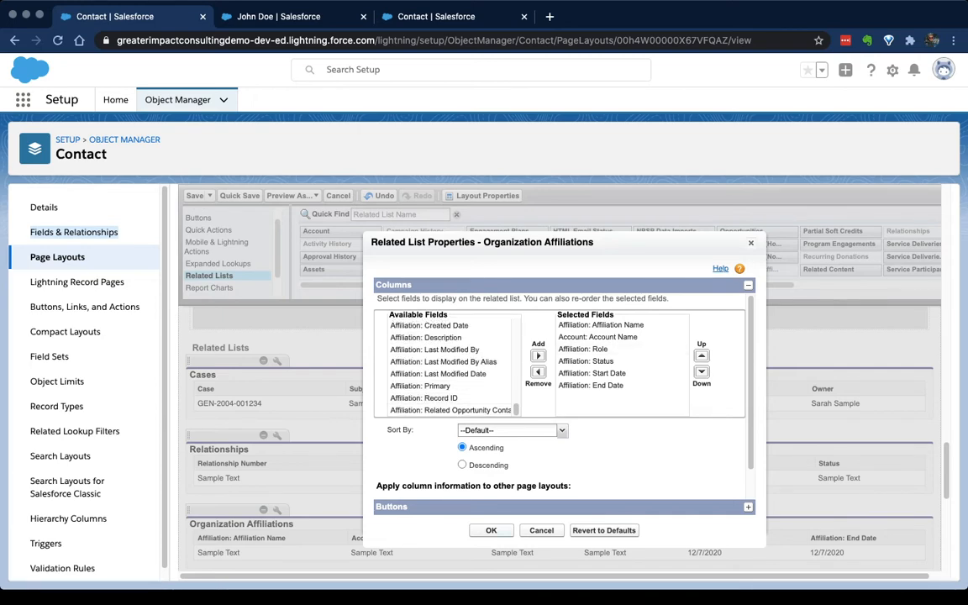
left_click(279, 17)
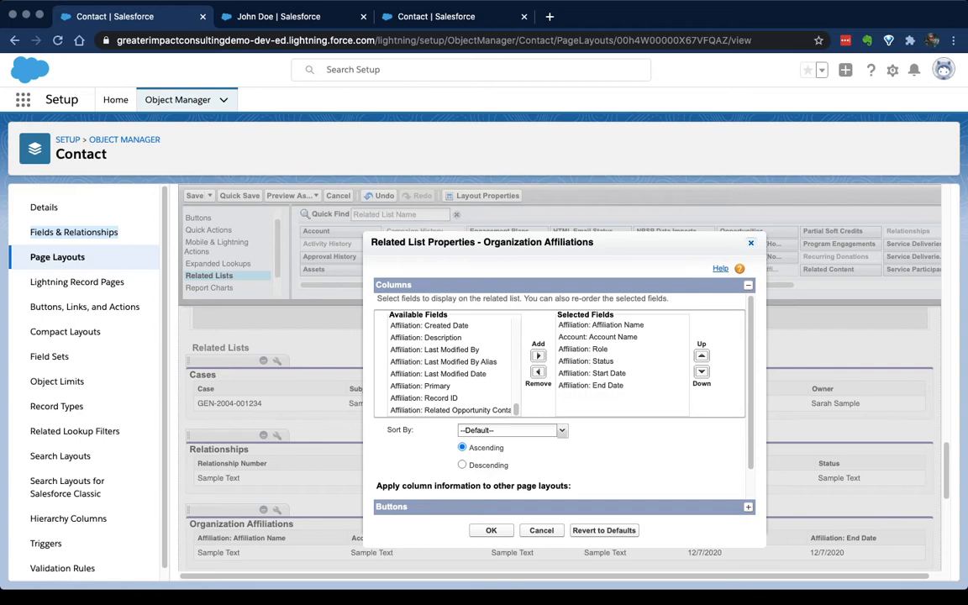
left_click(491, 531)
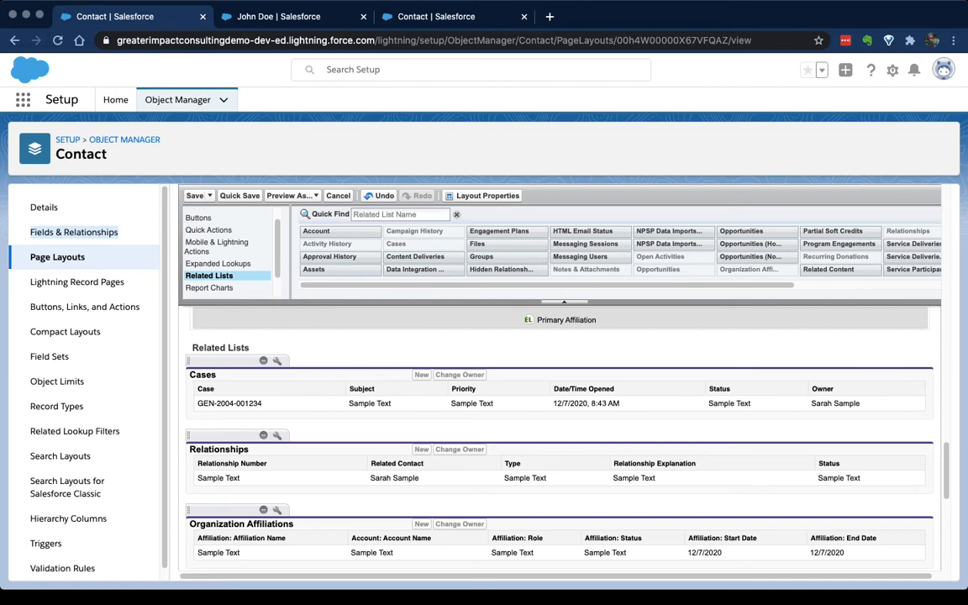
- Save the Contact Layout and return to the Contact object's Page Layouts list
left_click(338, 195)
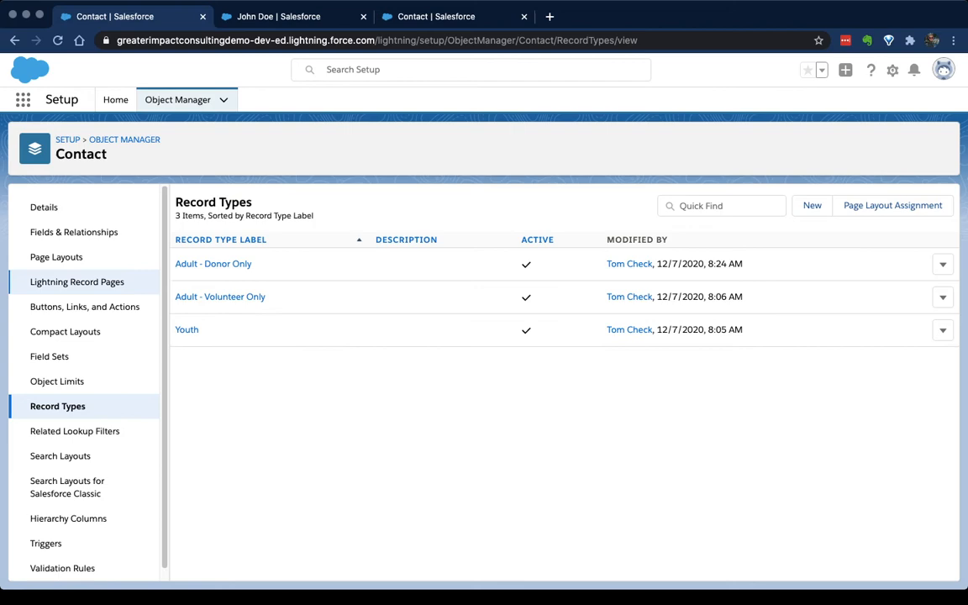
left_click(57, 257)
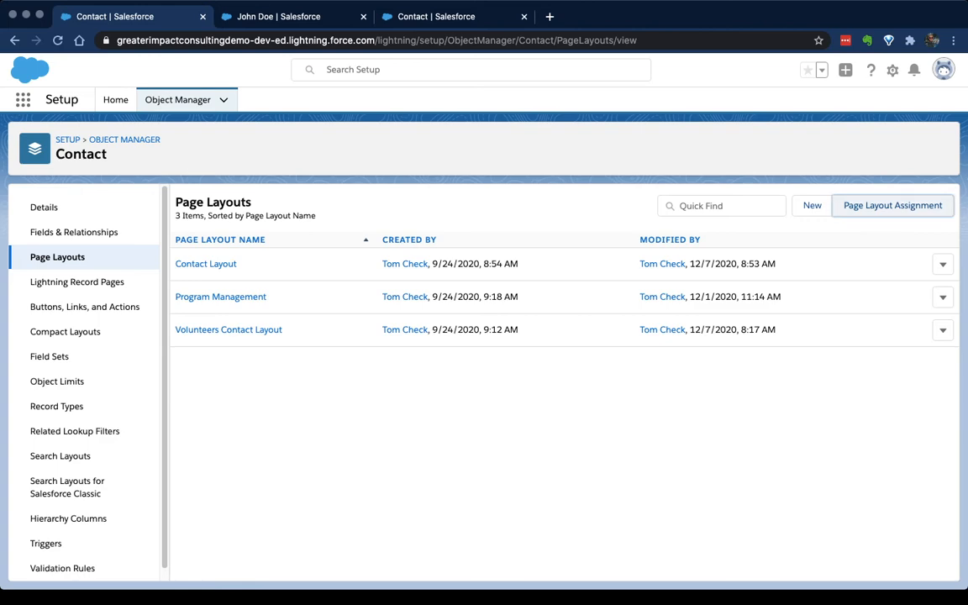
- Enter Edit Assignment for the Contact layouts and select the whole Adult - Volunteer Only column
left_click(892, 205)
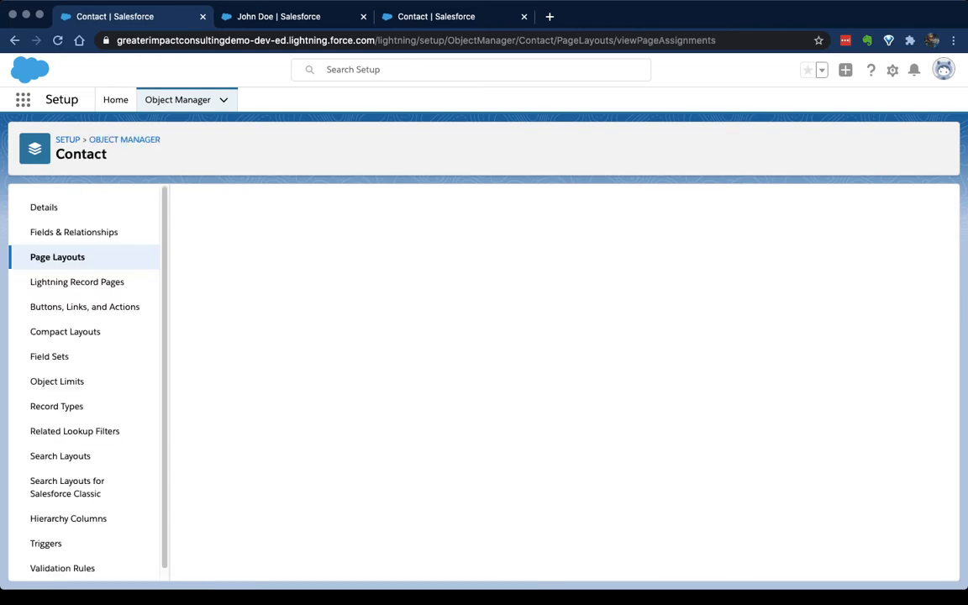
left_click(58, 255)
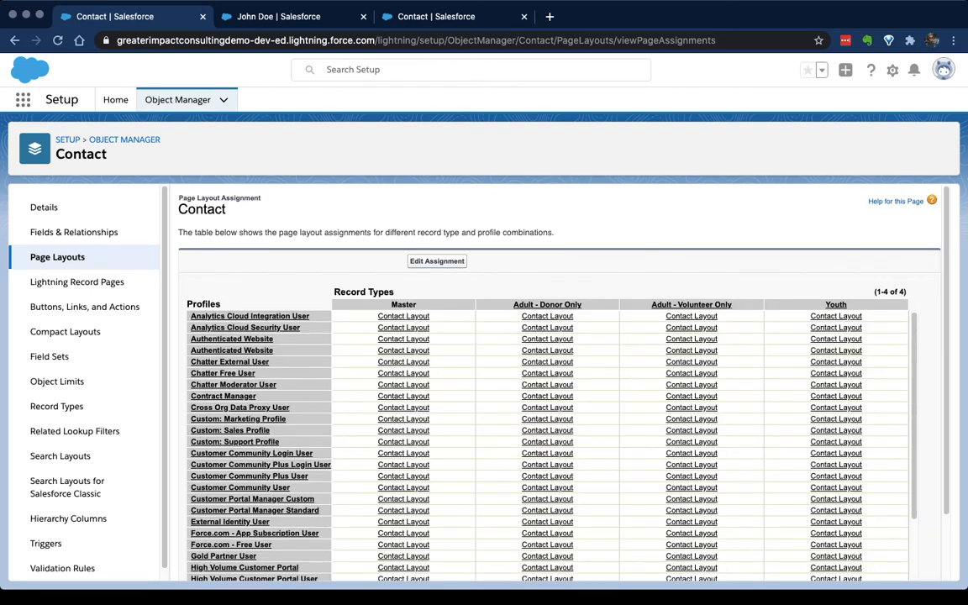
left_click(437, 261)
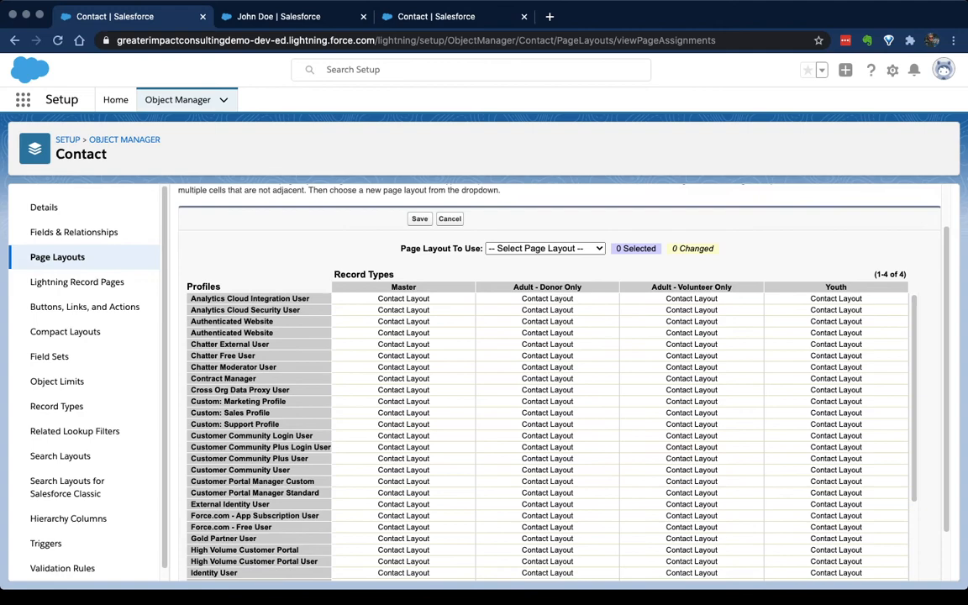
scroll("down", 3)
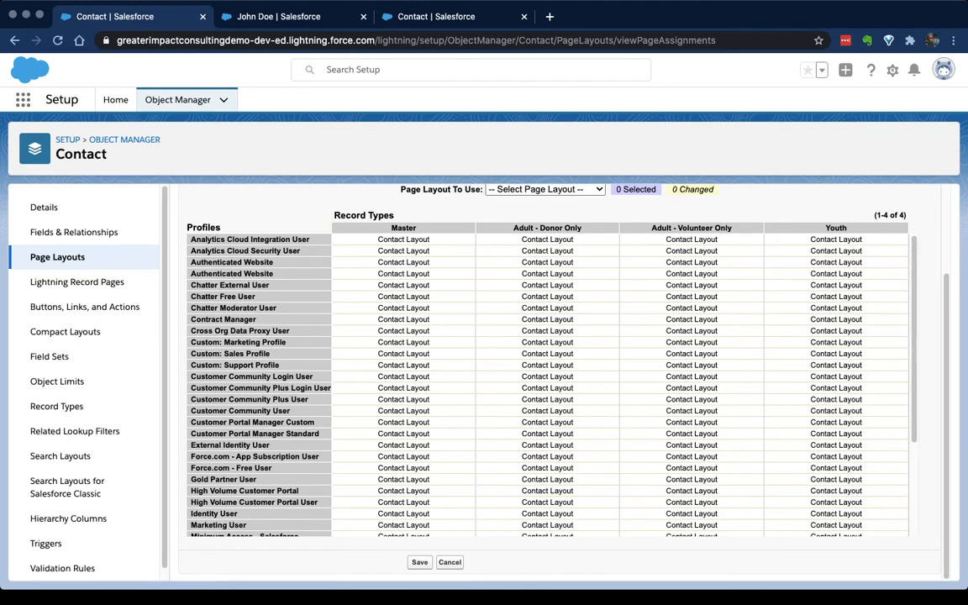
left_click(691, 228)
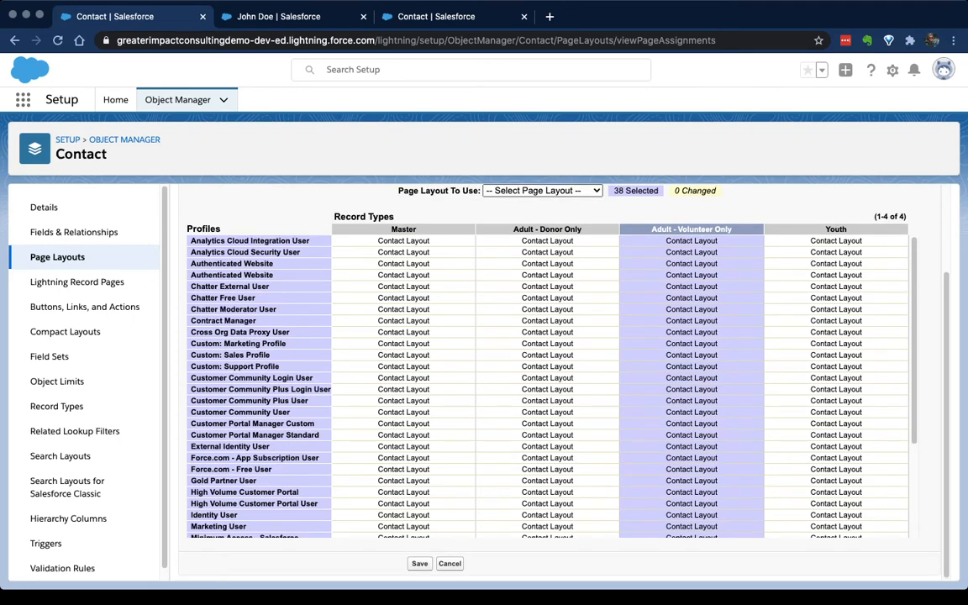
- Assign Volunteers Contact Layout to the selected Adult - Volunteer Only column
left_click(541, 192)
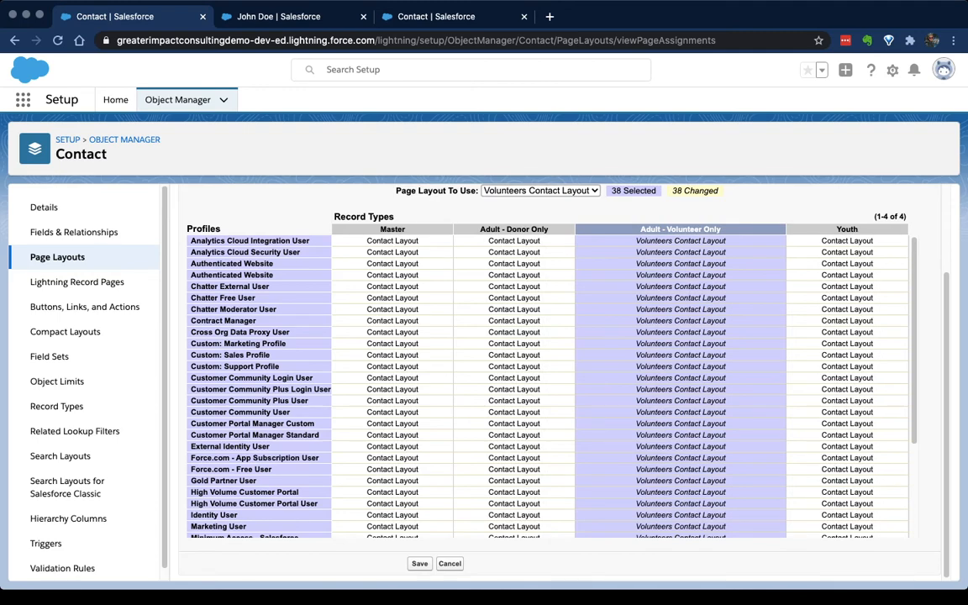
scroll("down", 3)
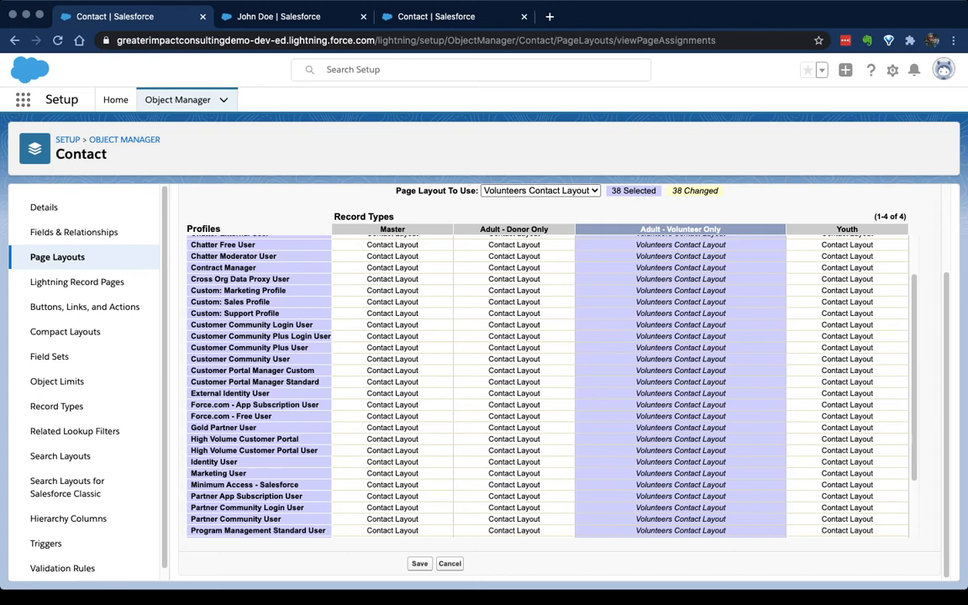
scroll("down", 3)
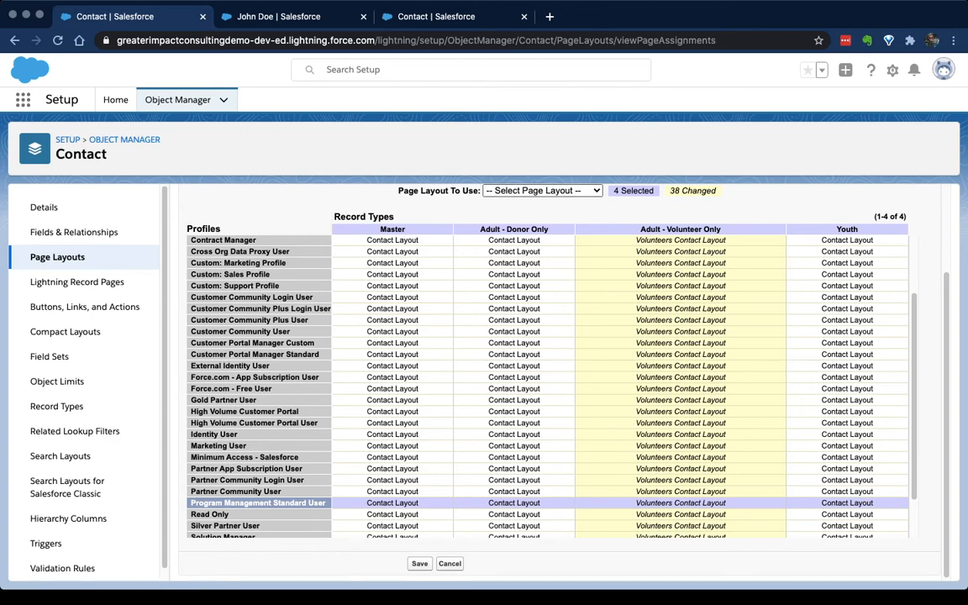
- Give Program Management Standard User the Program Management layout and Customer Community User's Adult - Donor Only cell Volunteers Contact Layout
left_click(542, 189)
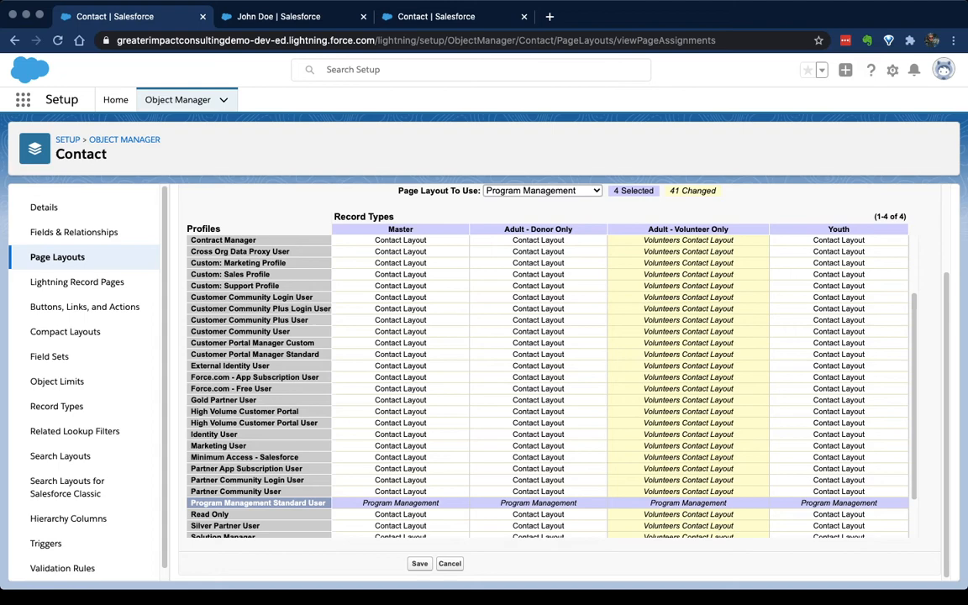
left_click(400, 331)
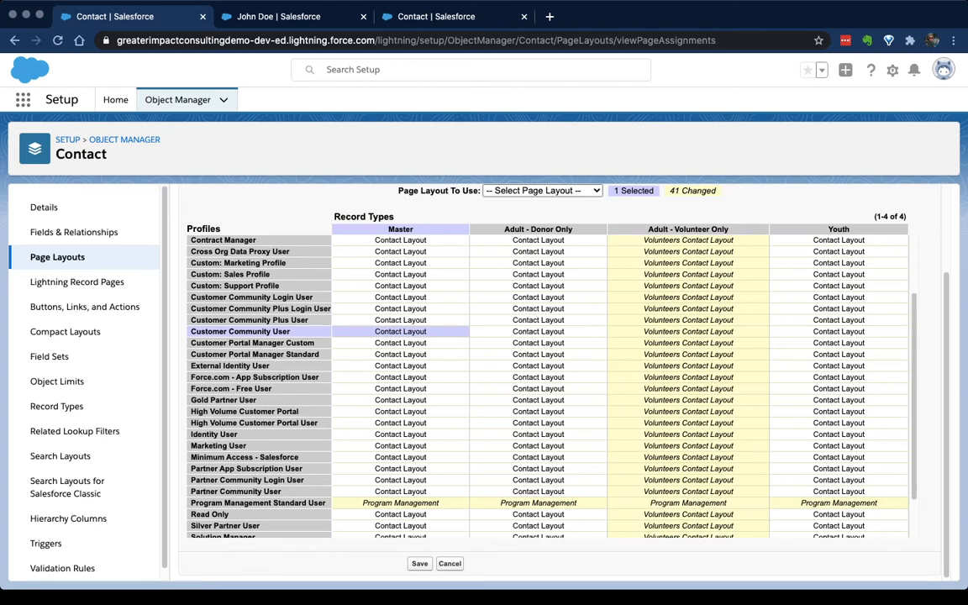
left_click(541, 191)
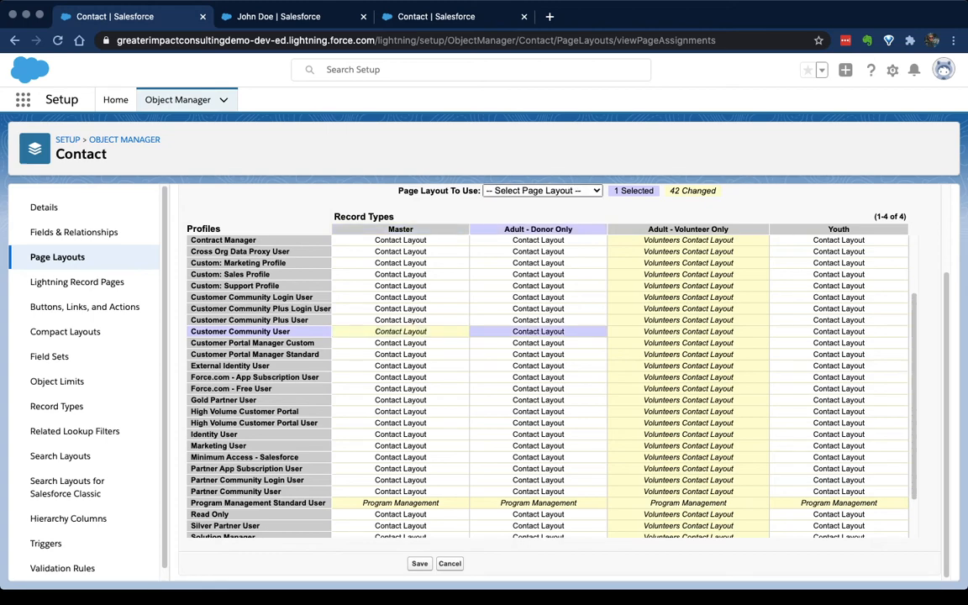
left_click(541, 190)
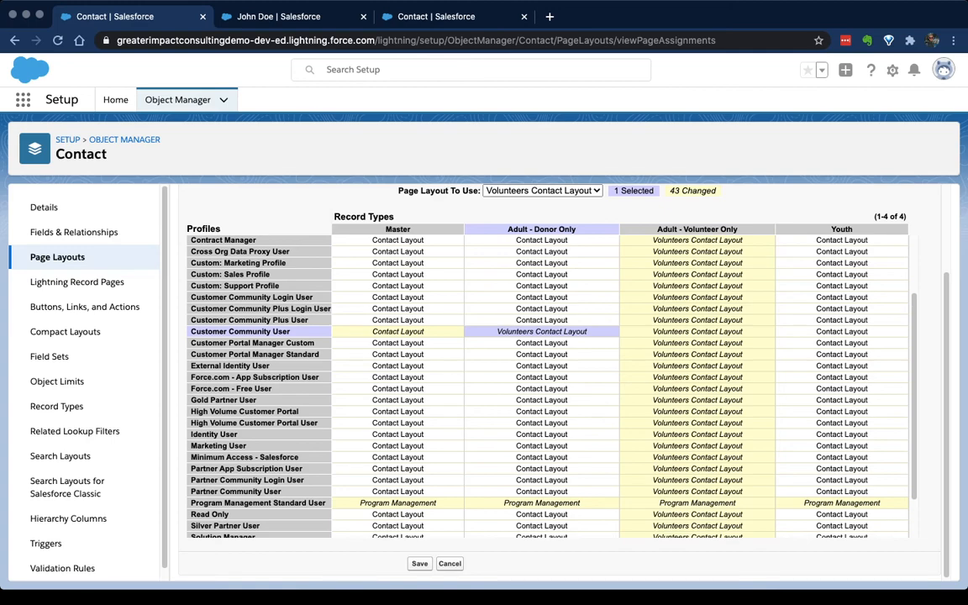
scroll("down", 3)
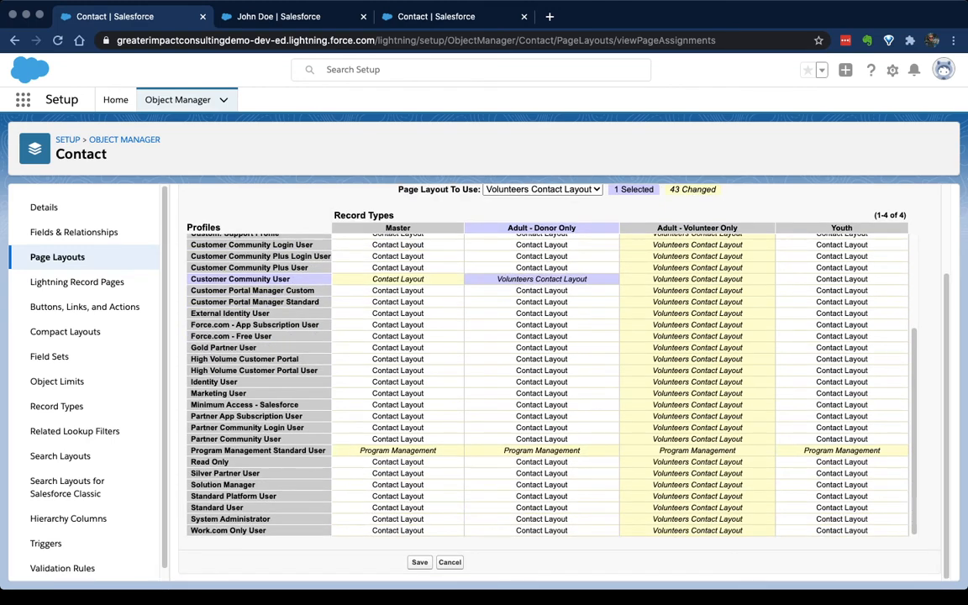